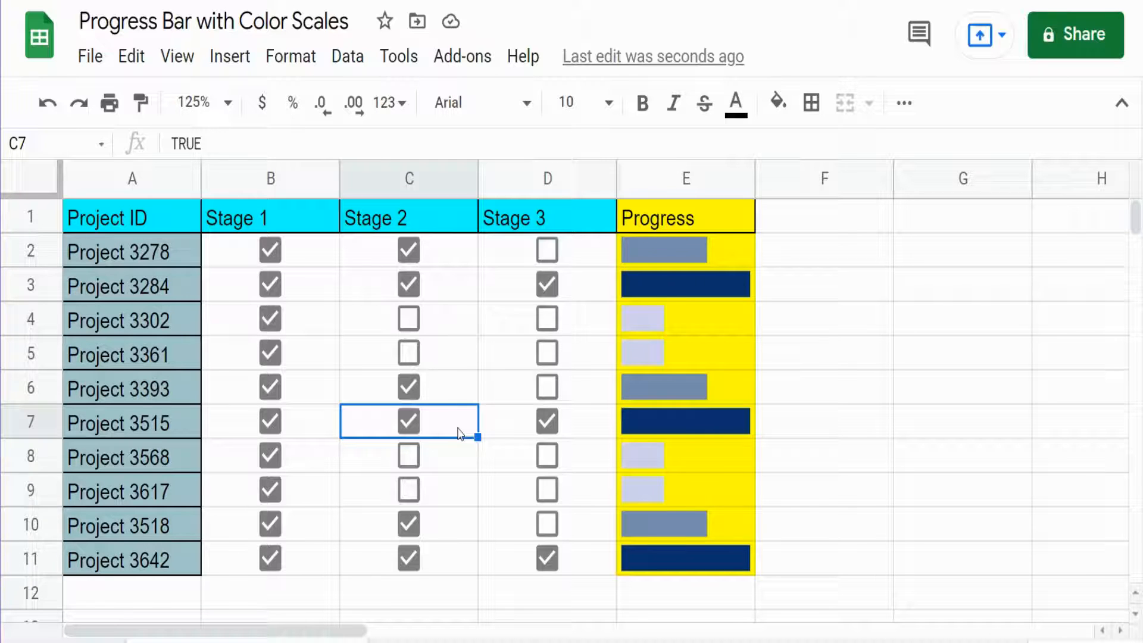
mouse_move(641, 357)
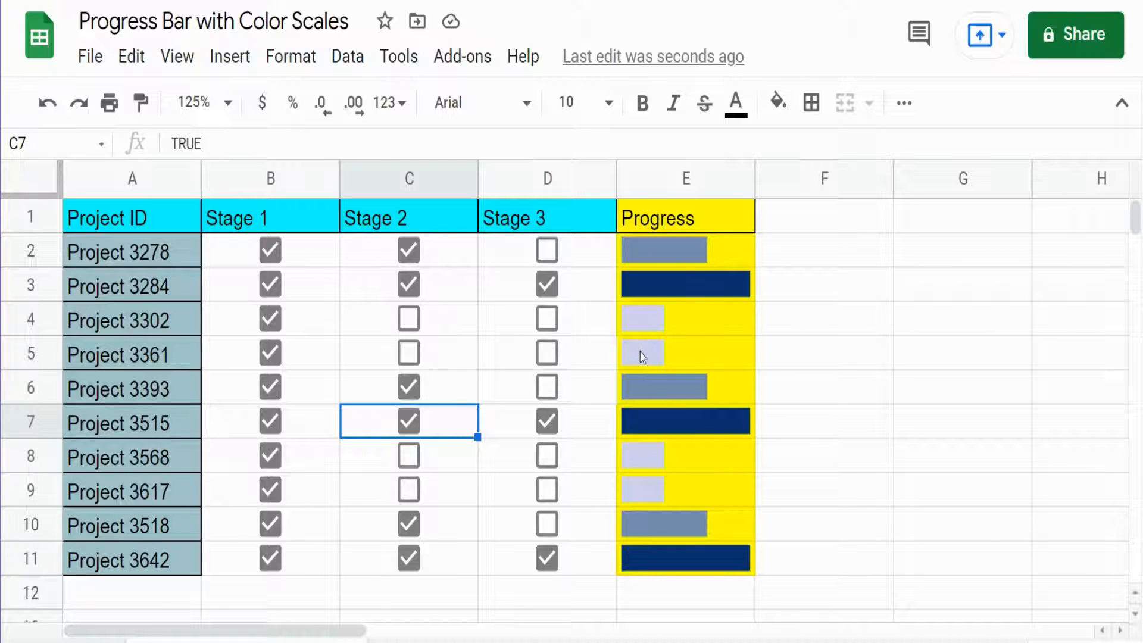
Untick Project 3284's Stage 3, Stage 2 and Stage 1 checkboxes so its bar disappears
left_click(131, 251)
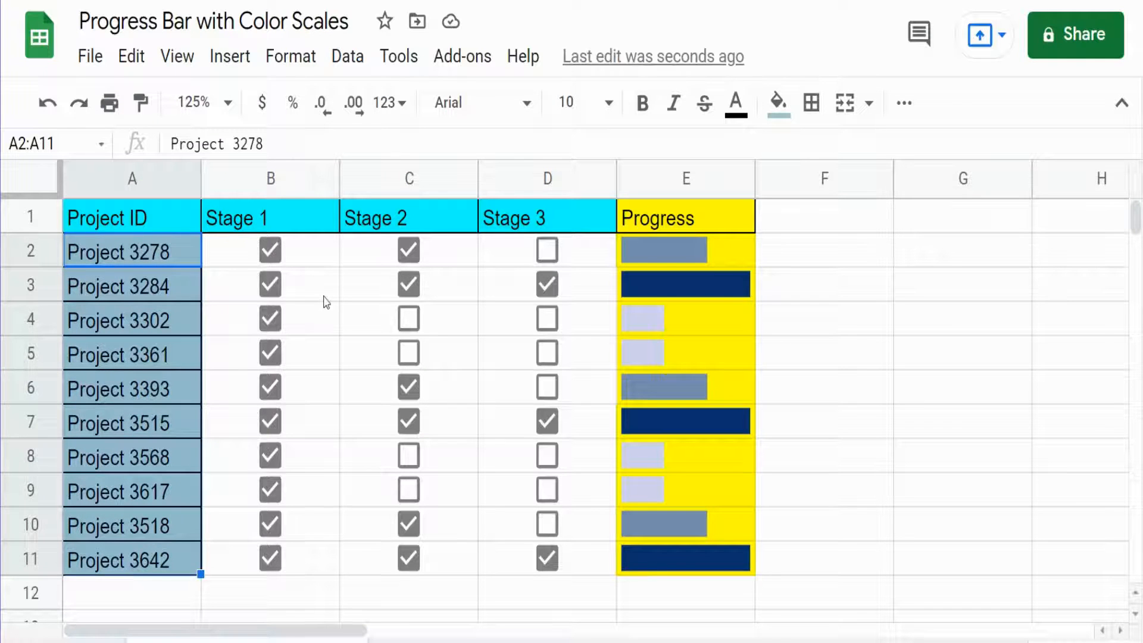
left_click(547, 218)
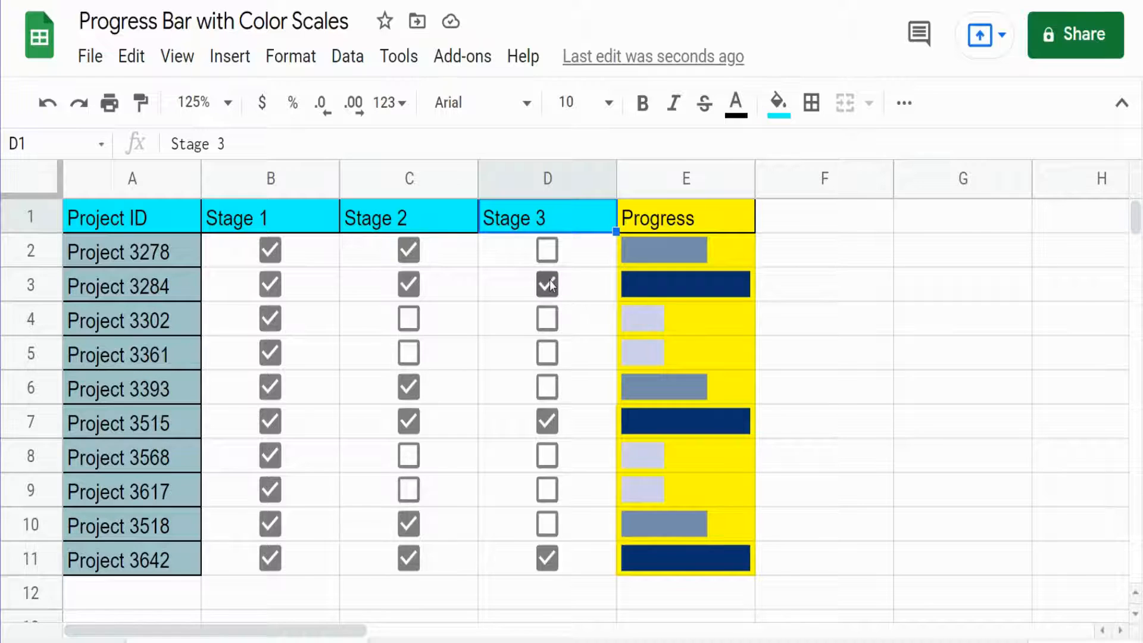
left_click(546, 284)
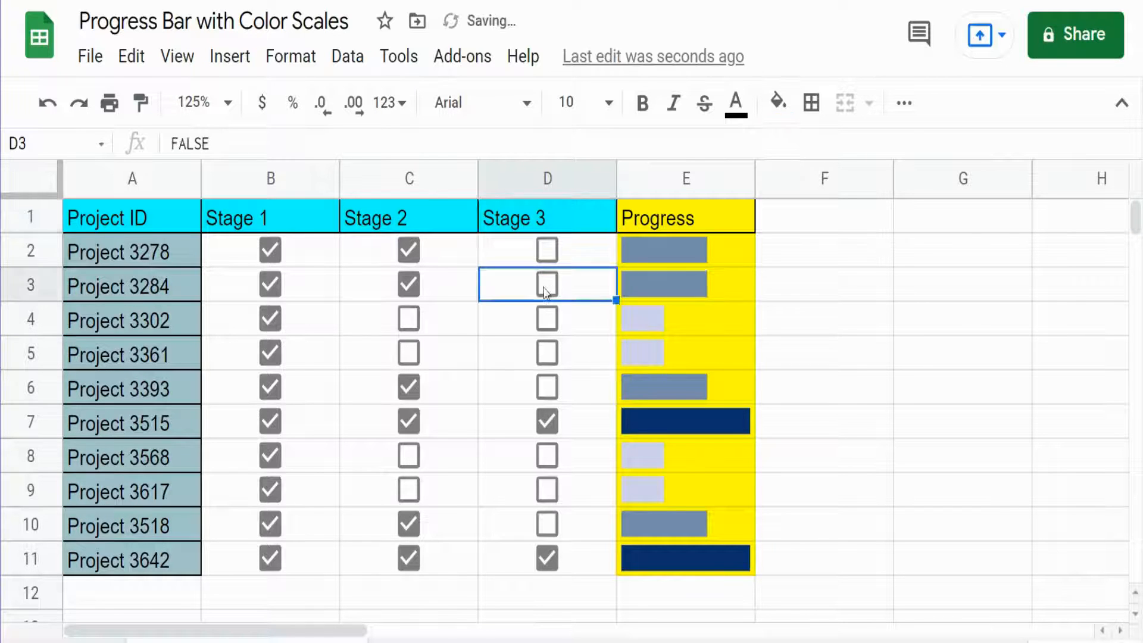
left_click(409, 284)
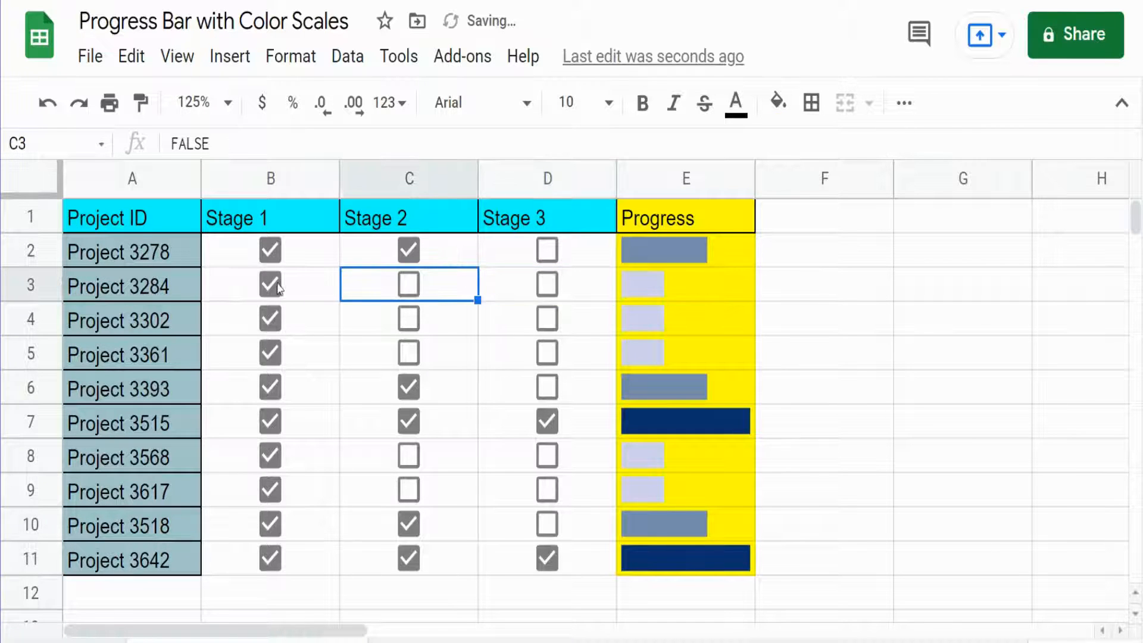
left_click(269, 285)
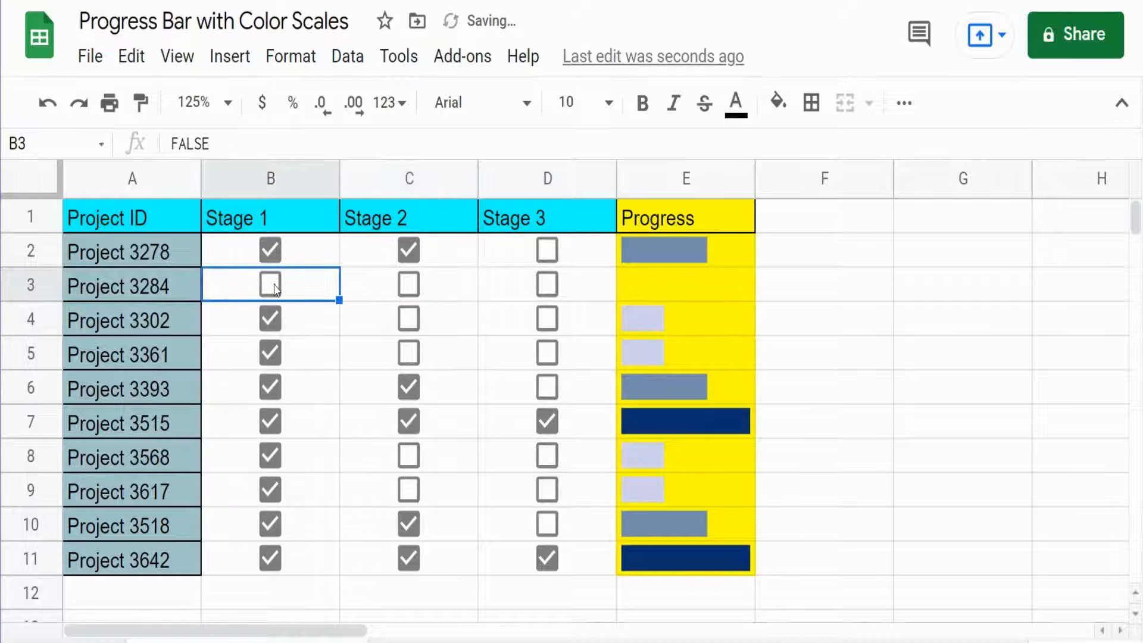
Re-tick Stage 1 and Stage 2 for Project 3284 so the bar darkens again
left_click(270, 284)
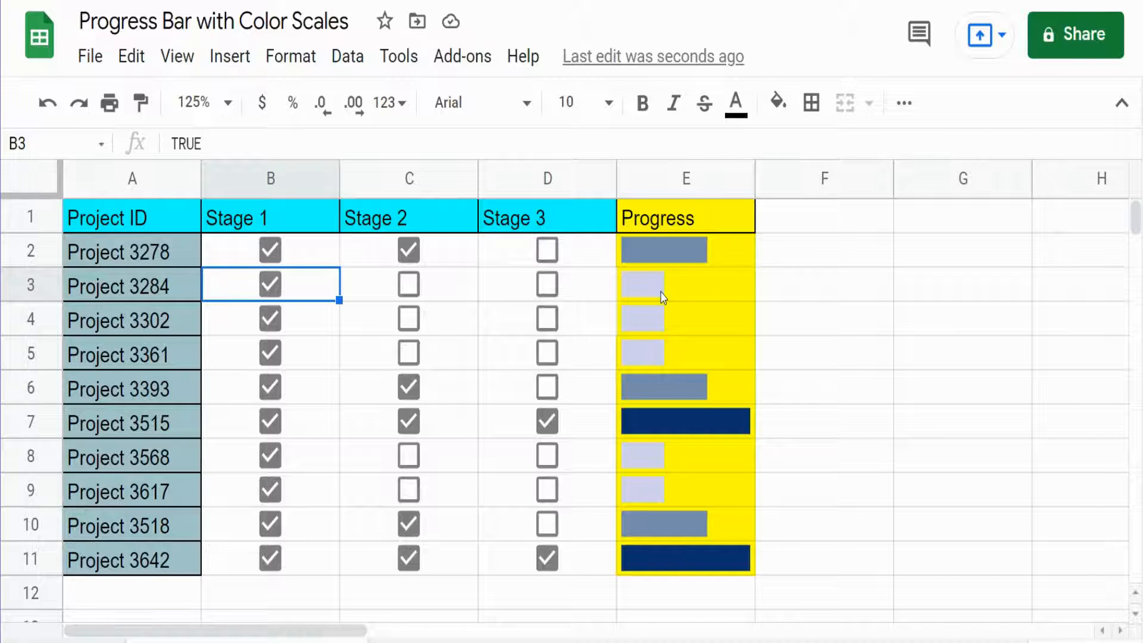
left_click(409, 285)
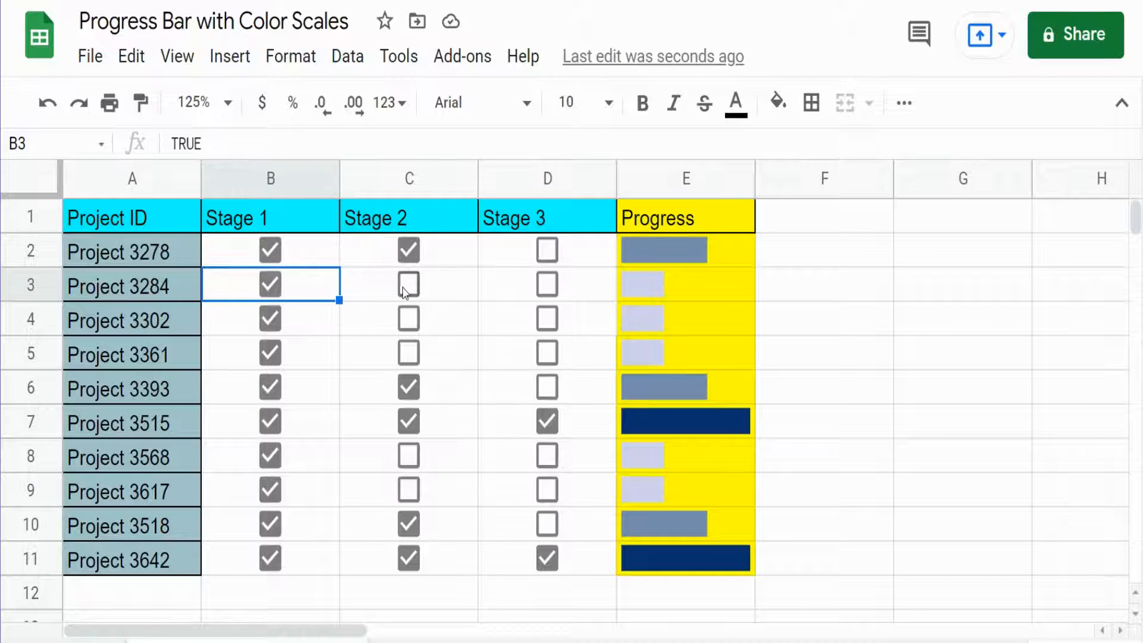
left_click(409, 284)
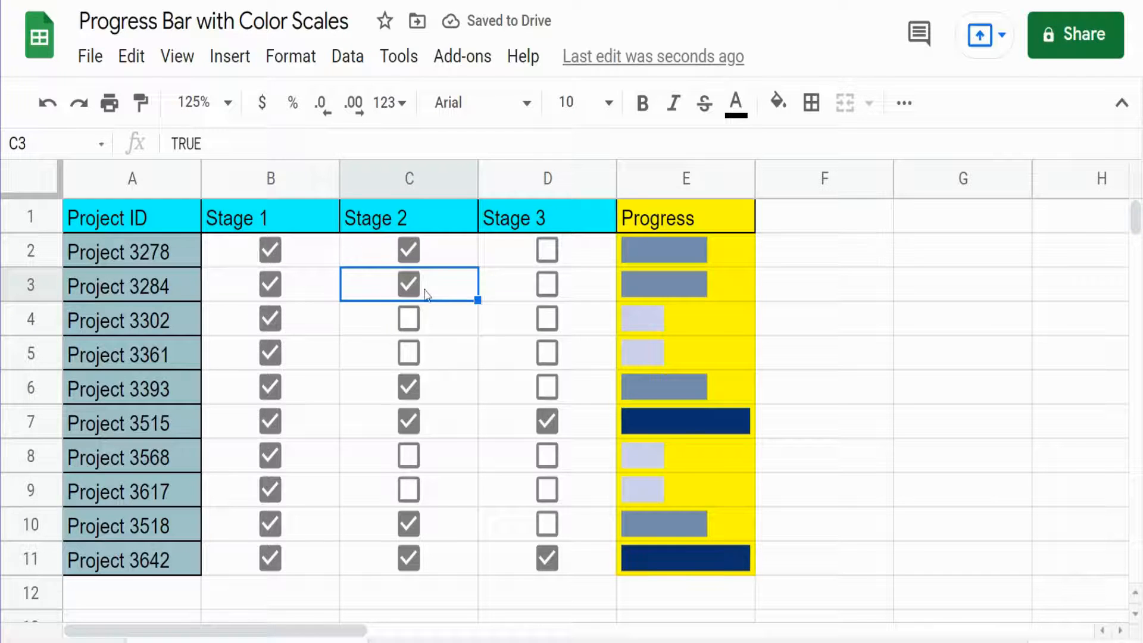
left_click(547, 284)
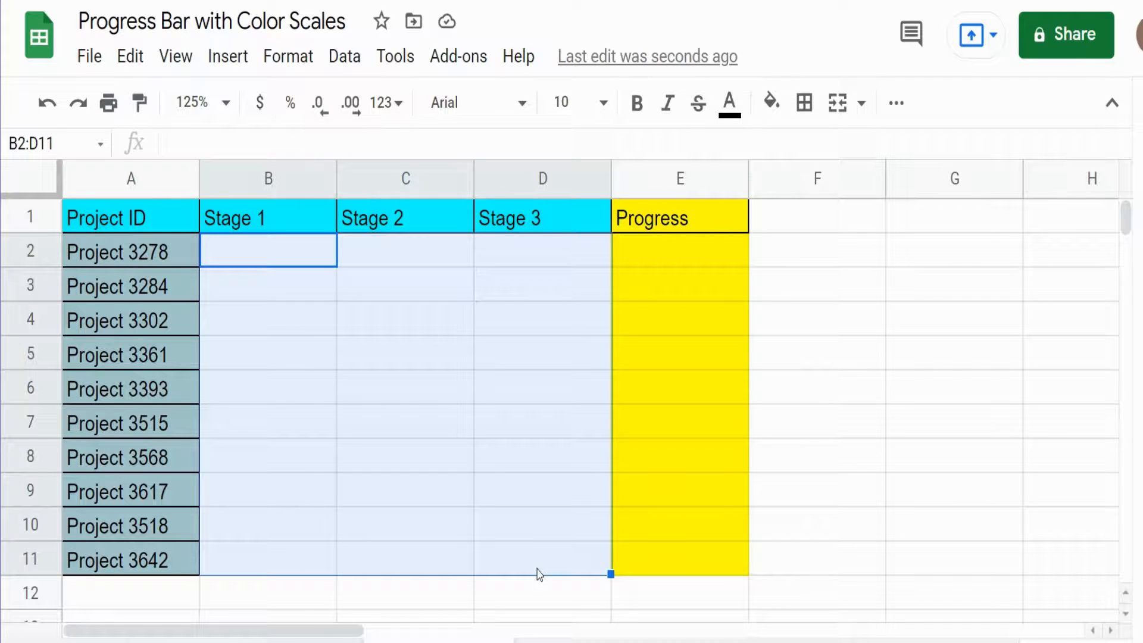
Apply checkbox data validation to B2:D11 and tick Stage 1 for Projects 3278 and 3284
left_click(343, 56)
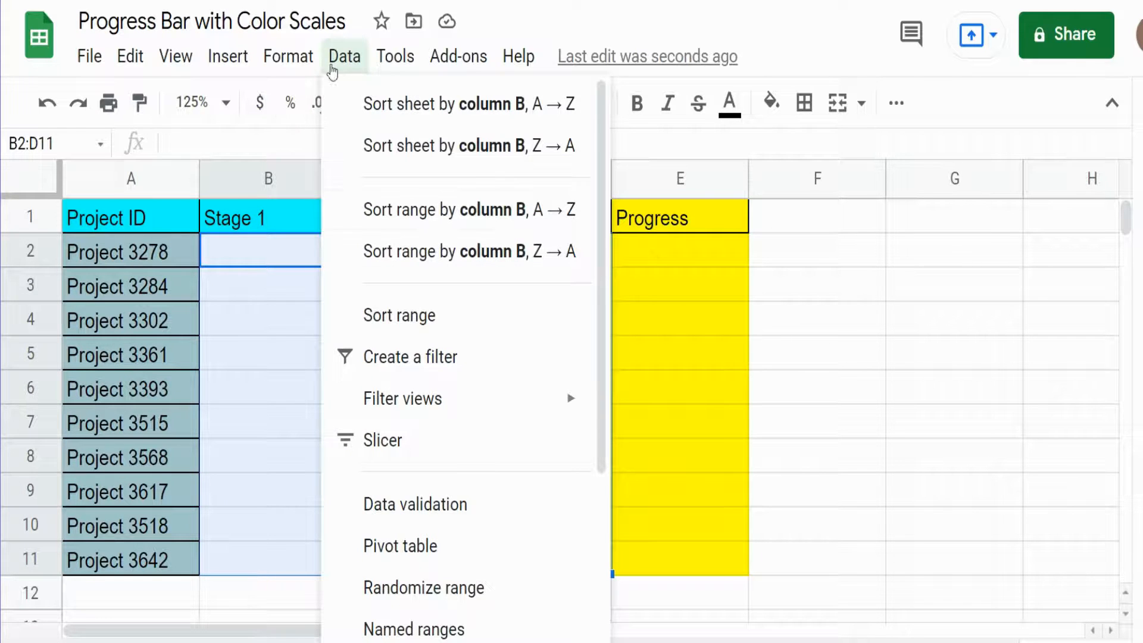
left_click(414, 503)
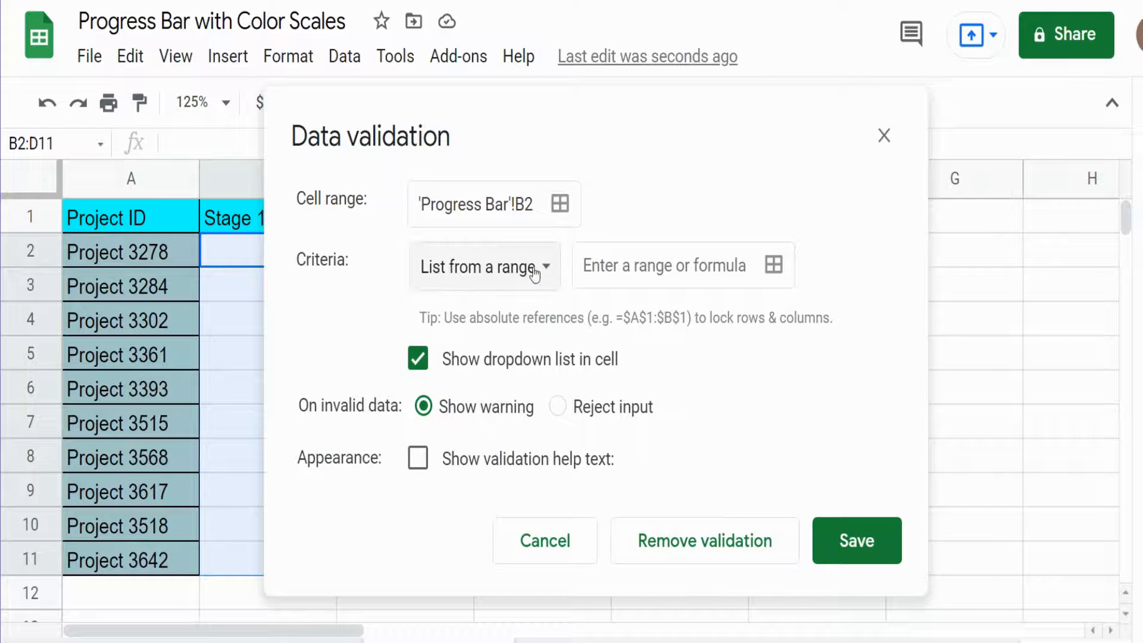
left_click(483, 265)
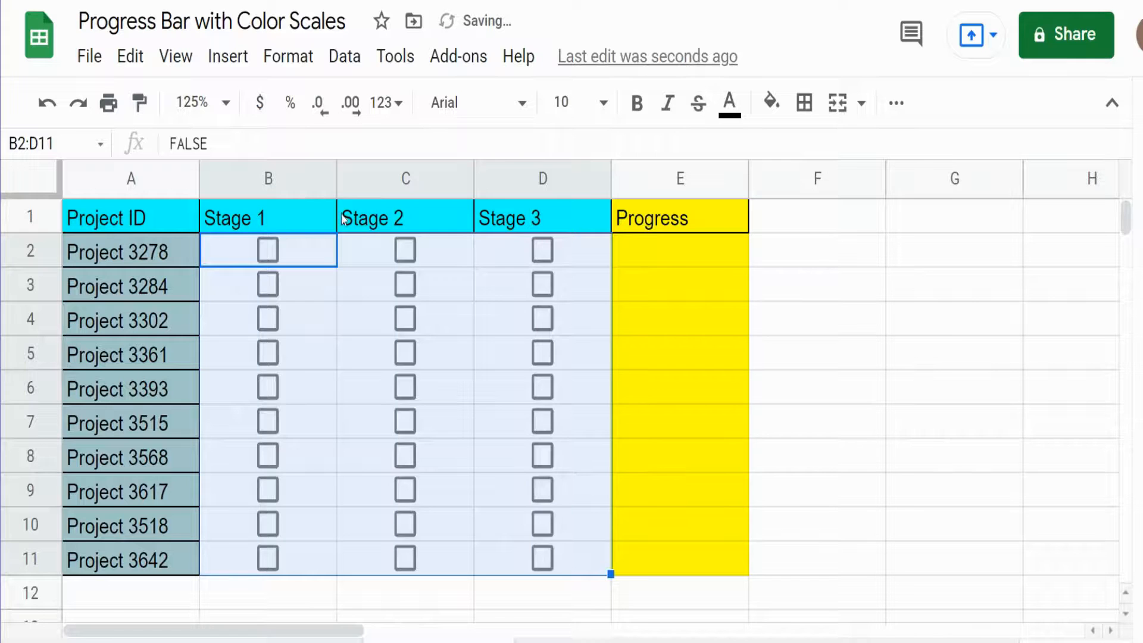
left_click(267, 285)
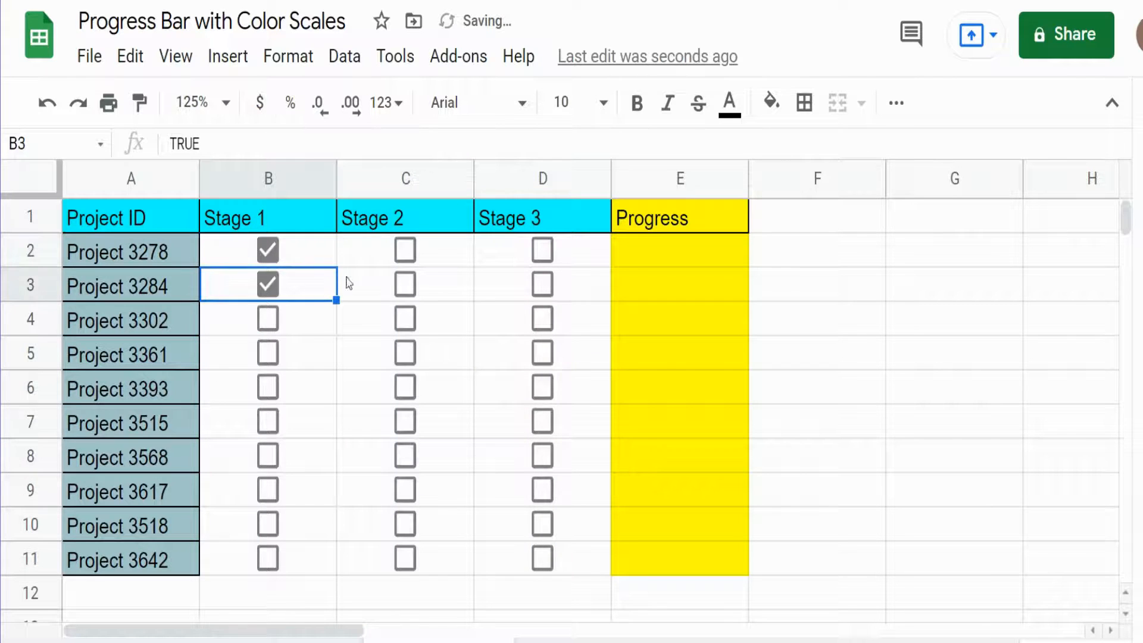
left_click(542, 284)
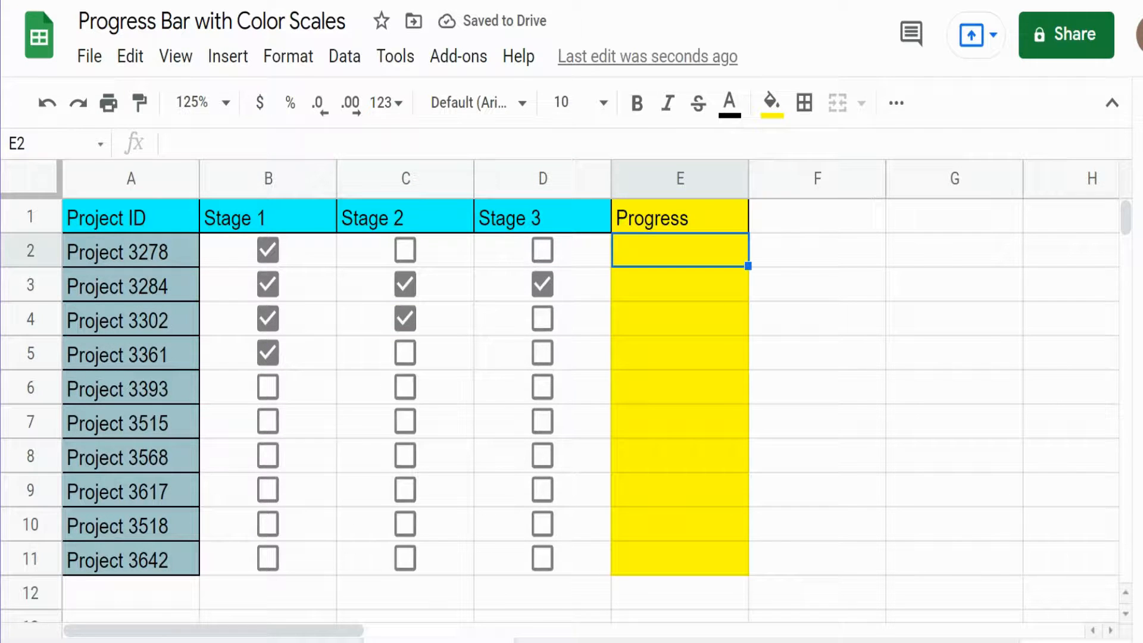
In E2, enter =SPARKLINE(COUNTIF(B2:D2,TRUE), as the start of the progress formula
type("=")
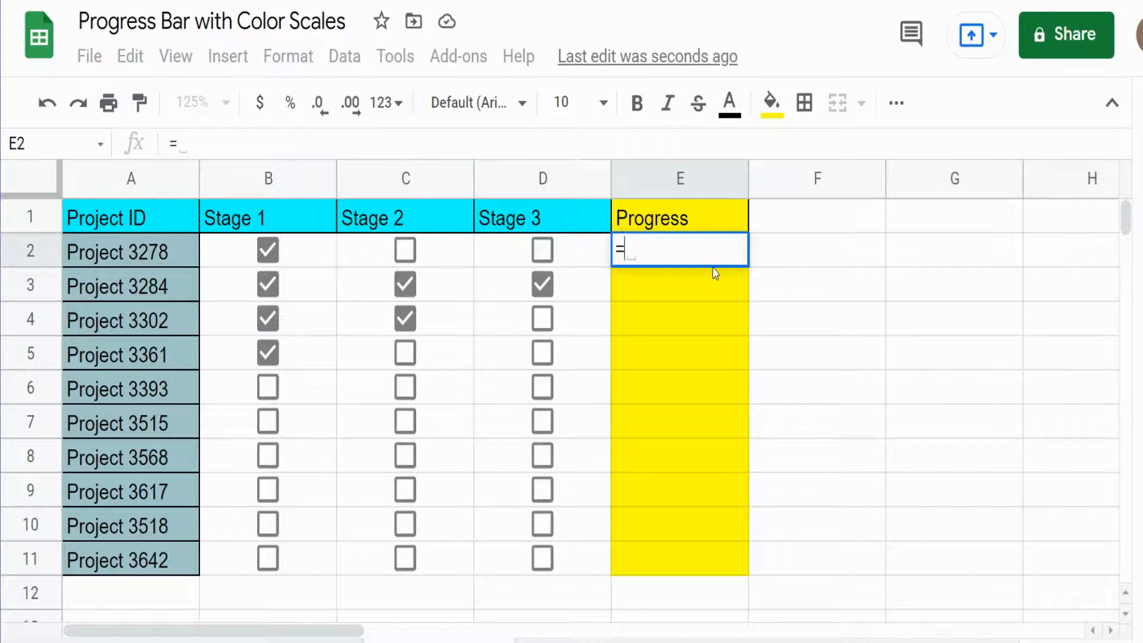
type("Sp")
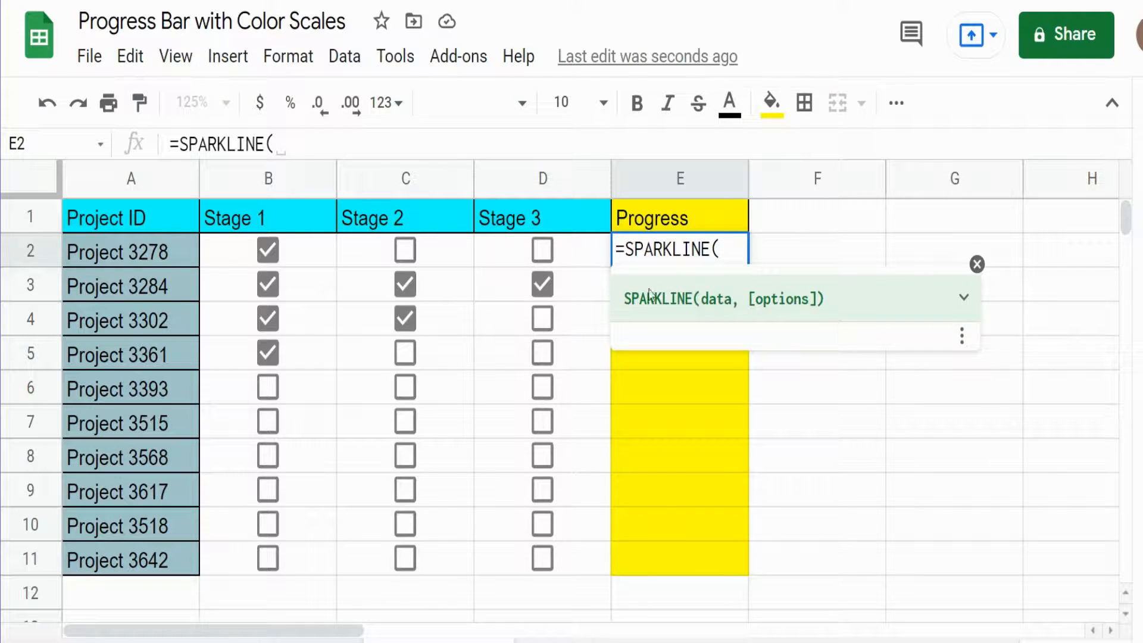
mouse_move(780, 306)
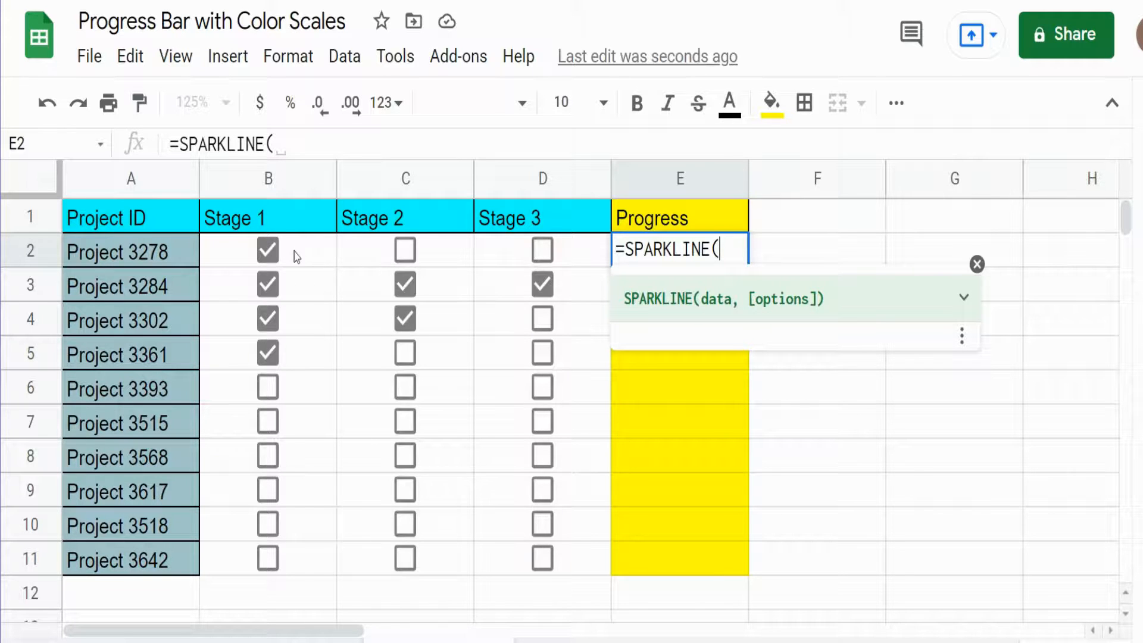
mouse_move(589, 250)
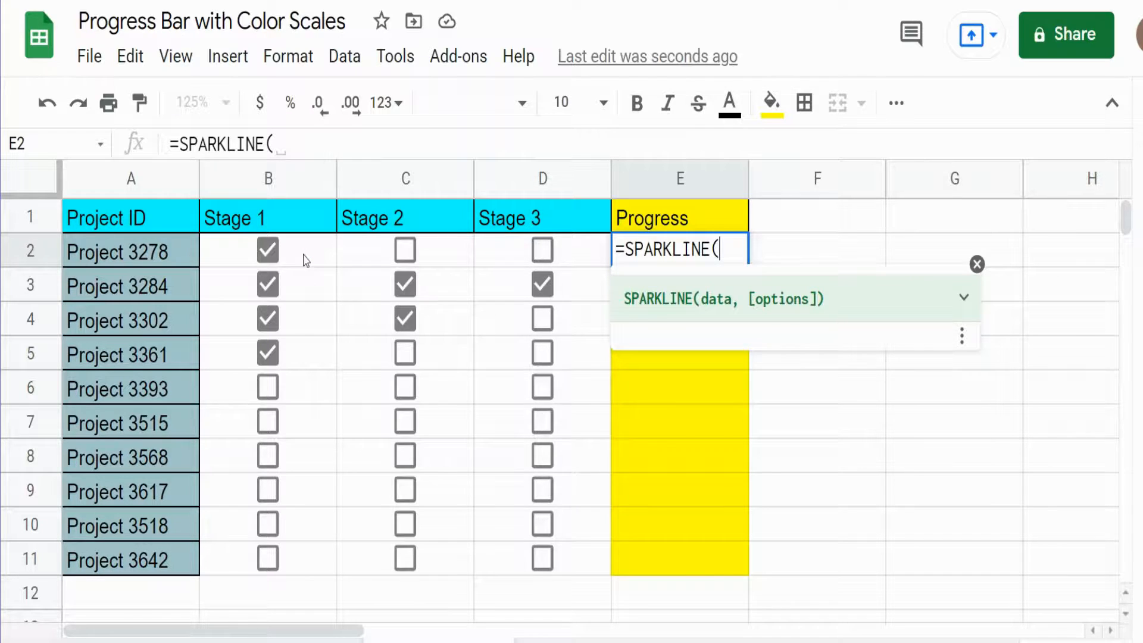
type("Count")
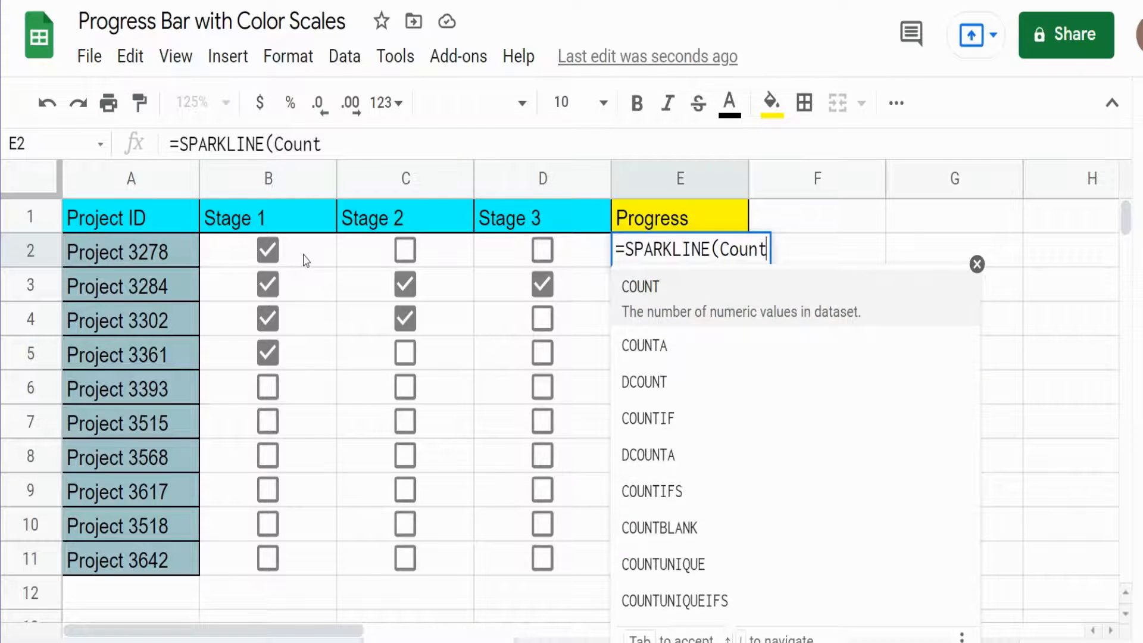
type("if(")
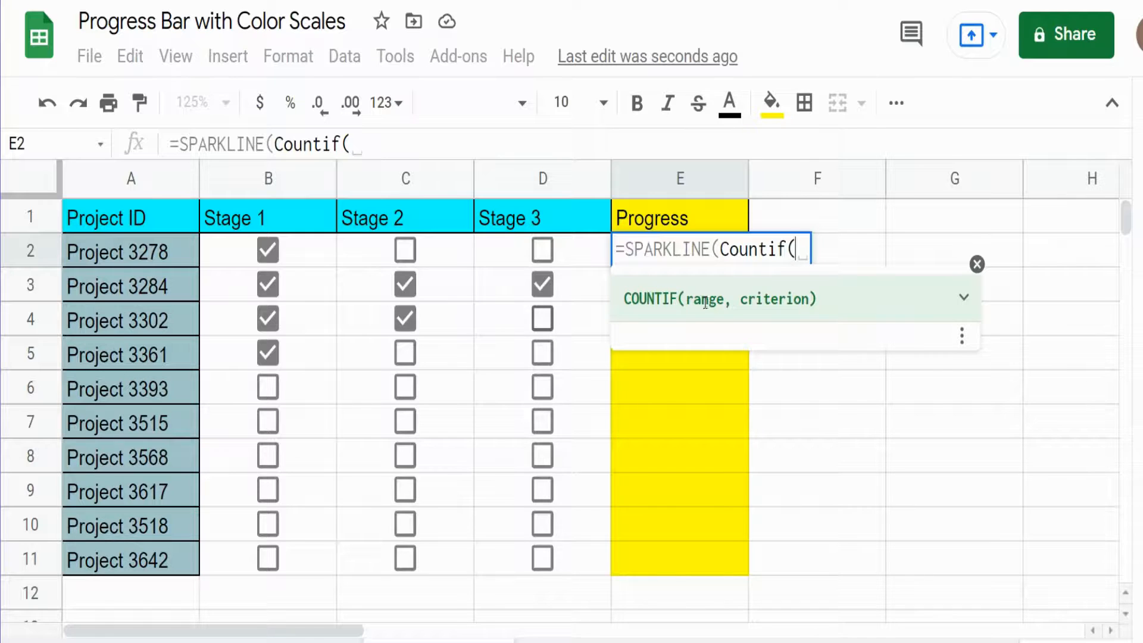
left_click_drag(267, 251, 405, 250)
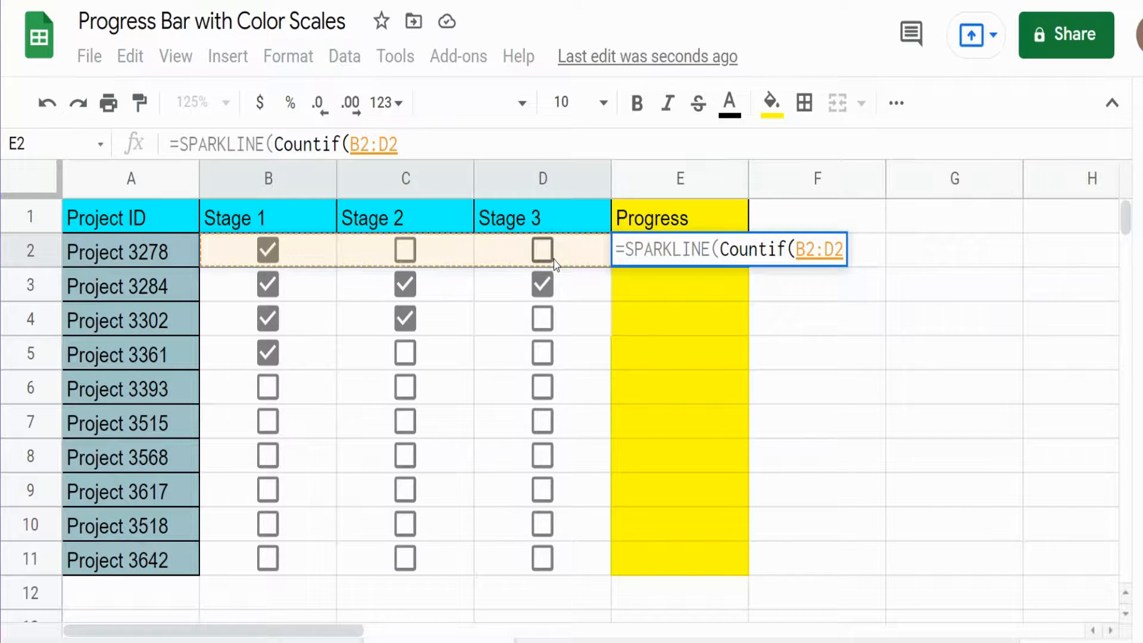
type(",")
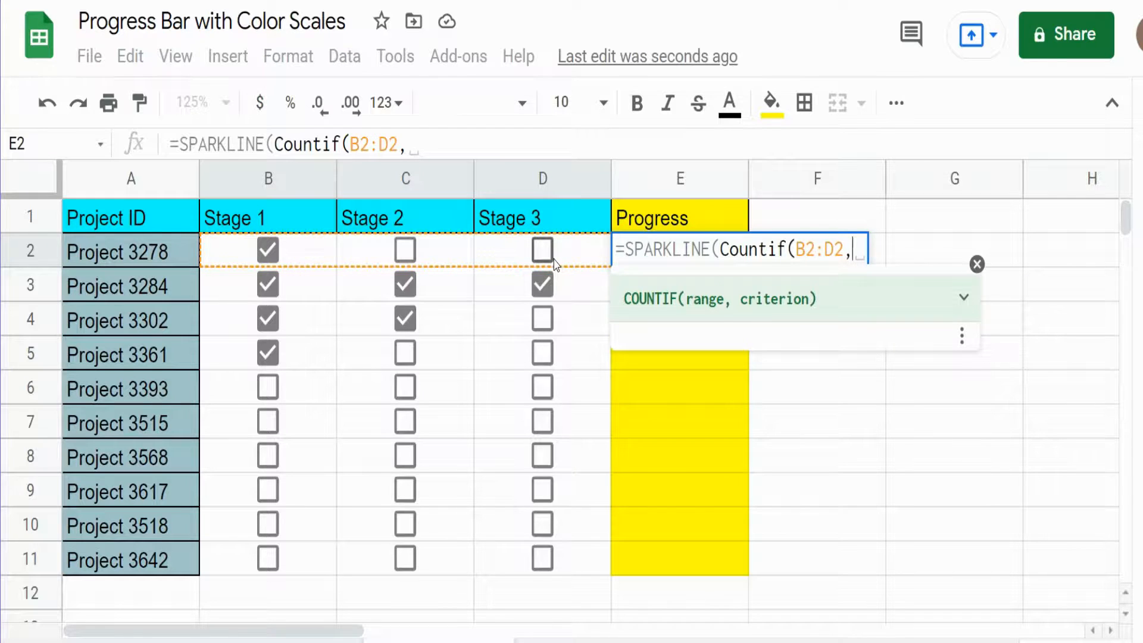
type("True")
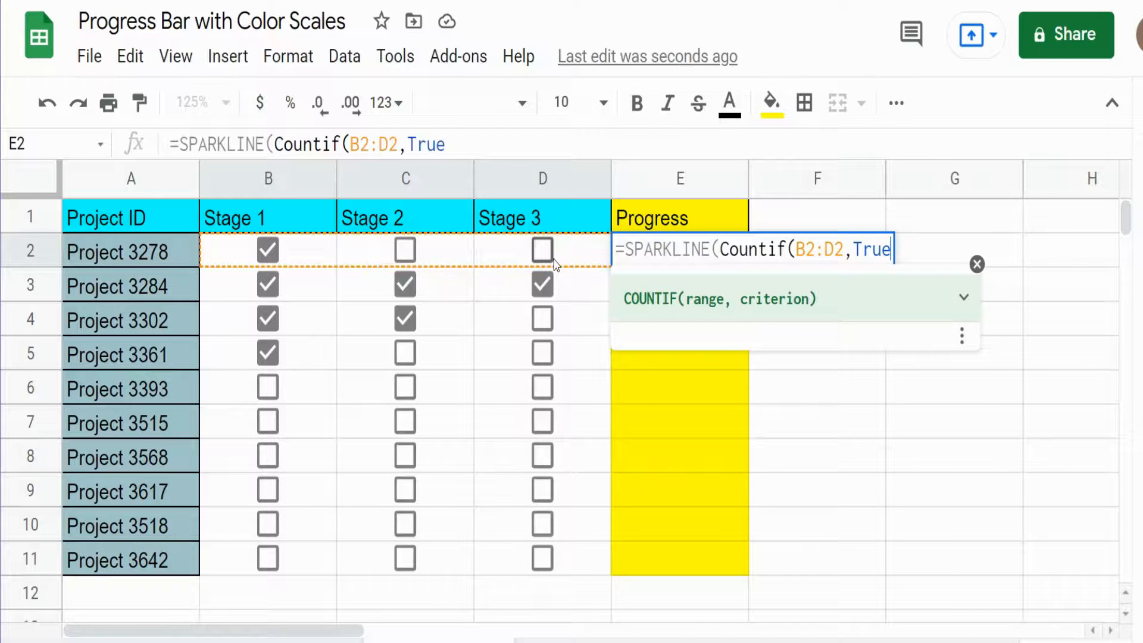
type("),")
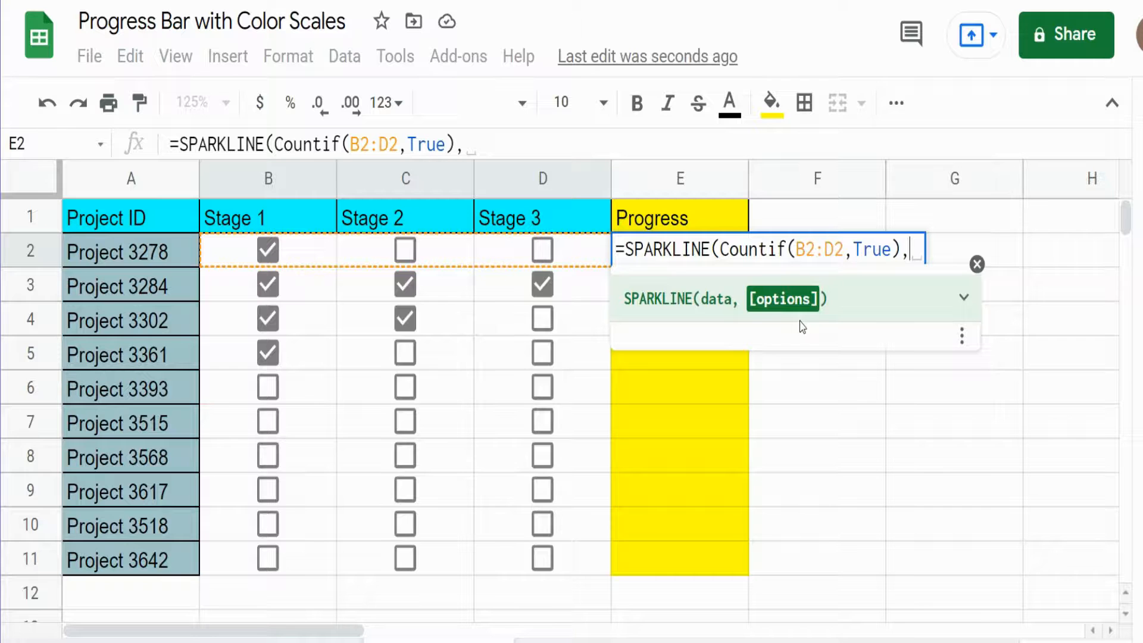
Add the "charttype" bar option inside the E2 sparkline's option braces
type("{}")
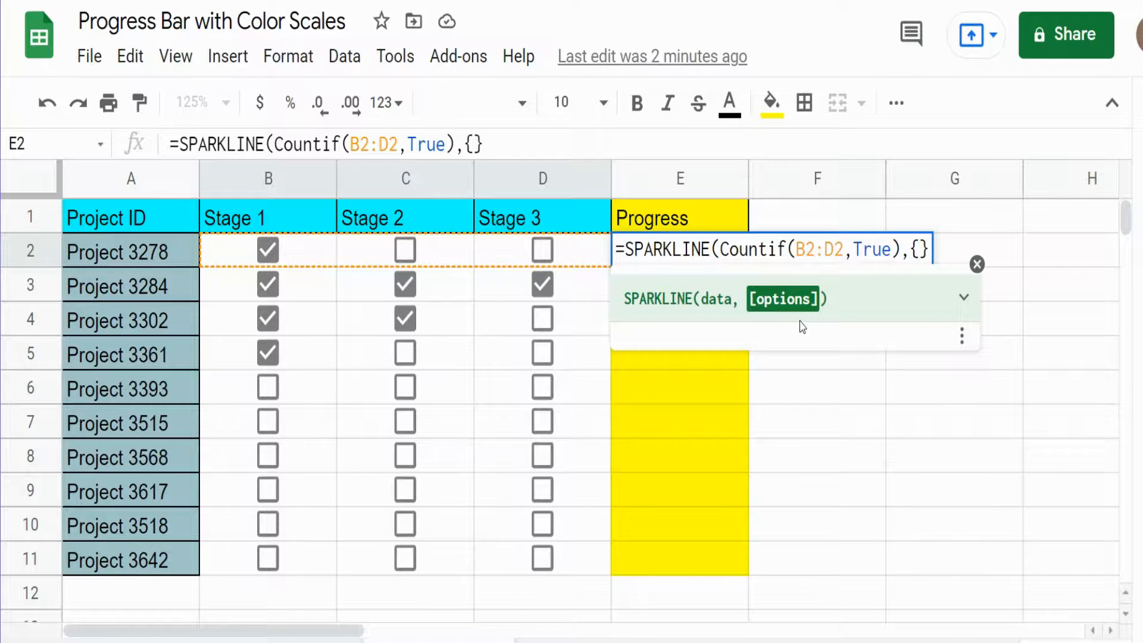
type("ch")
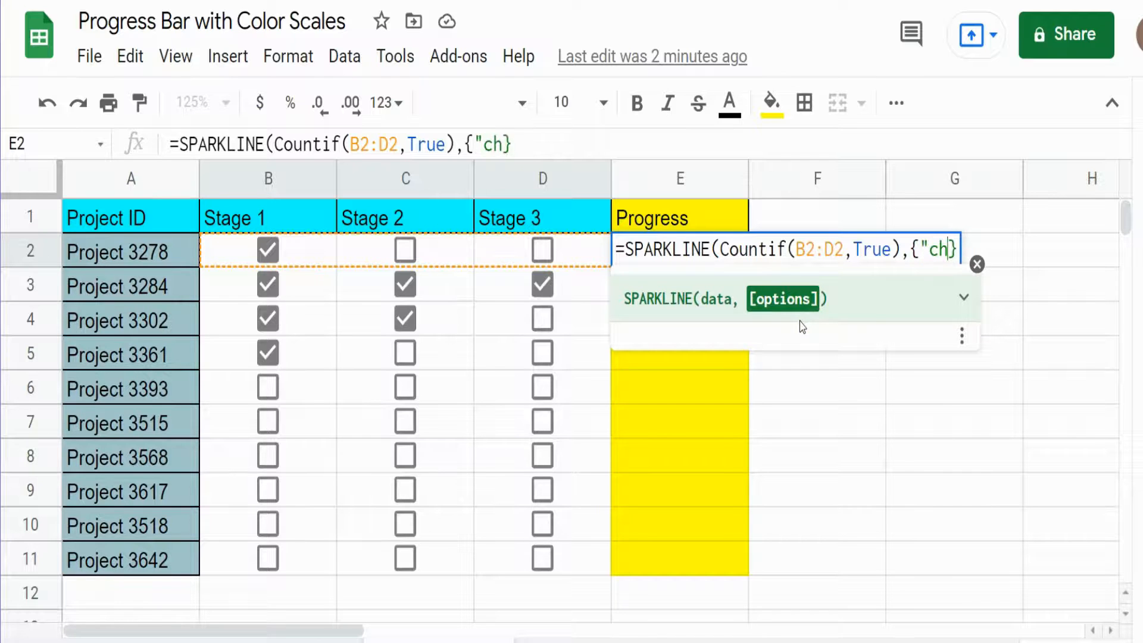
type("artt")
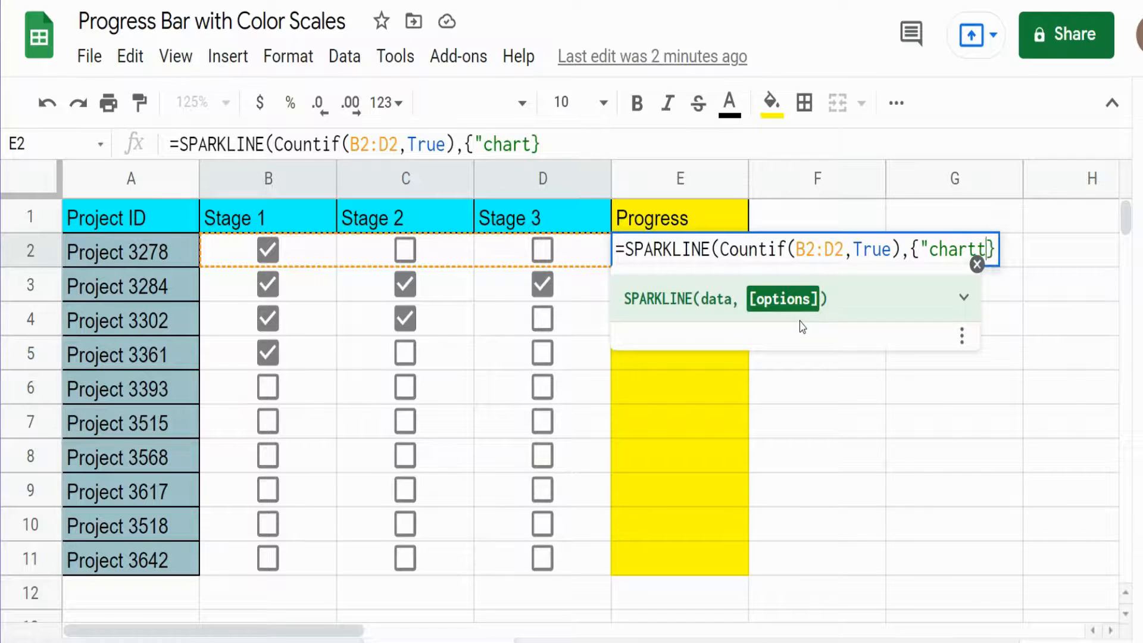
type("ype\"")
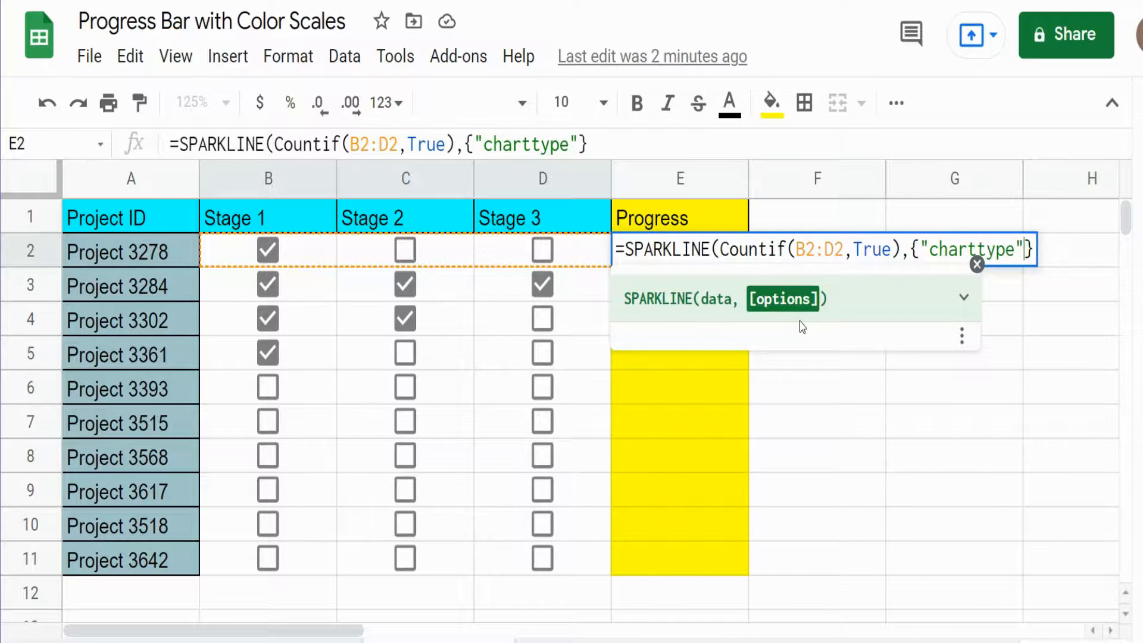
type(",\"bar")
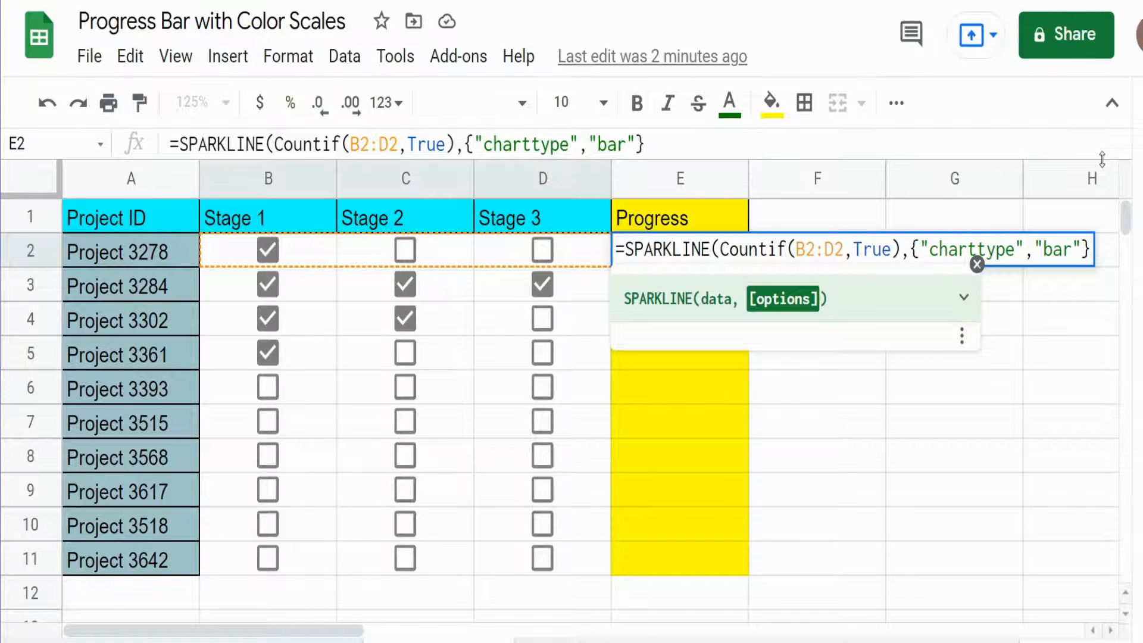
type(";")
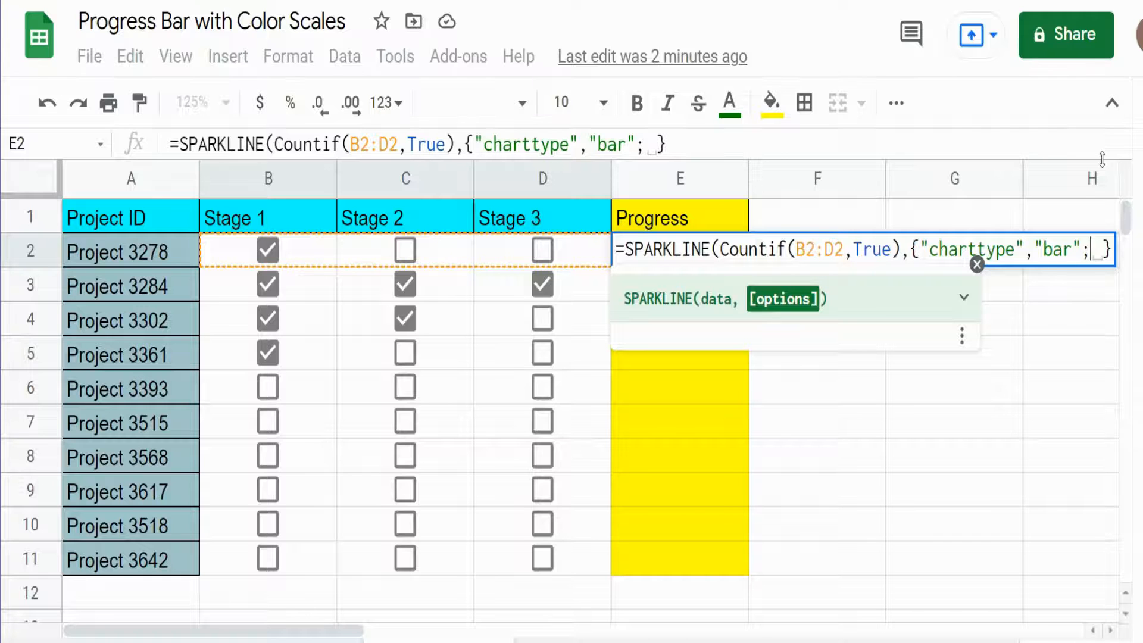
mouse_move(898, 314)
type("\"")
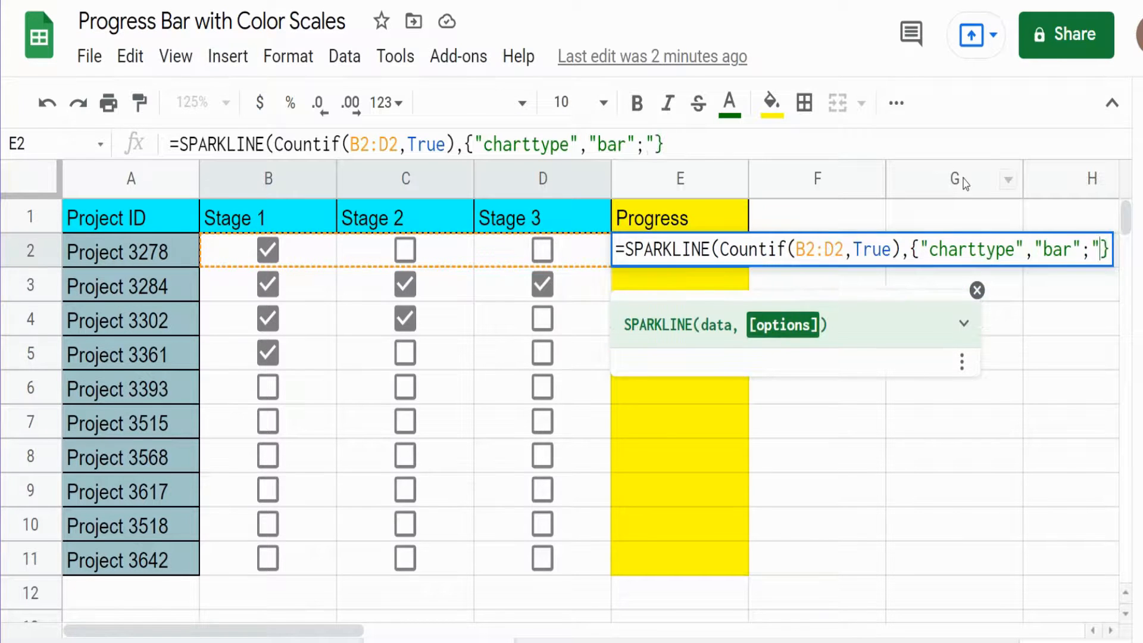
Add "max",3 and "color1","blue" to the sparkline options
type("max")
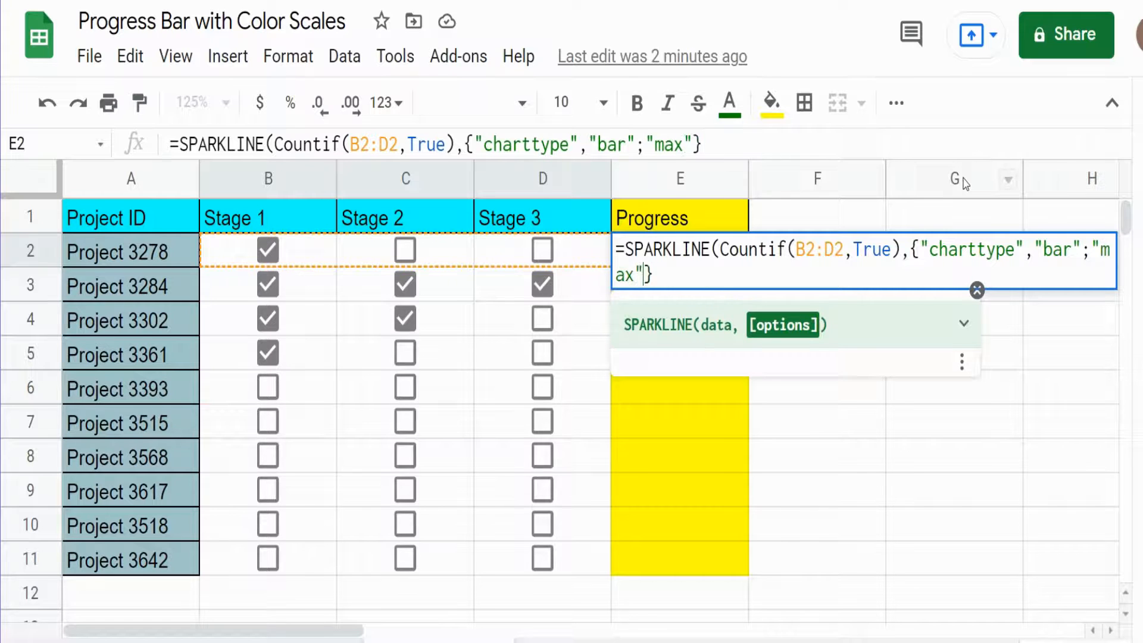
type(",")
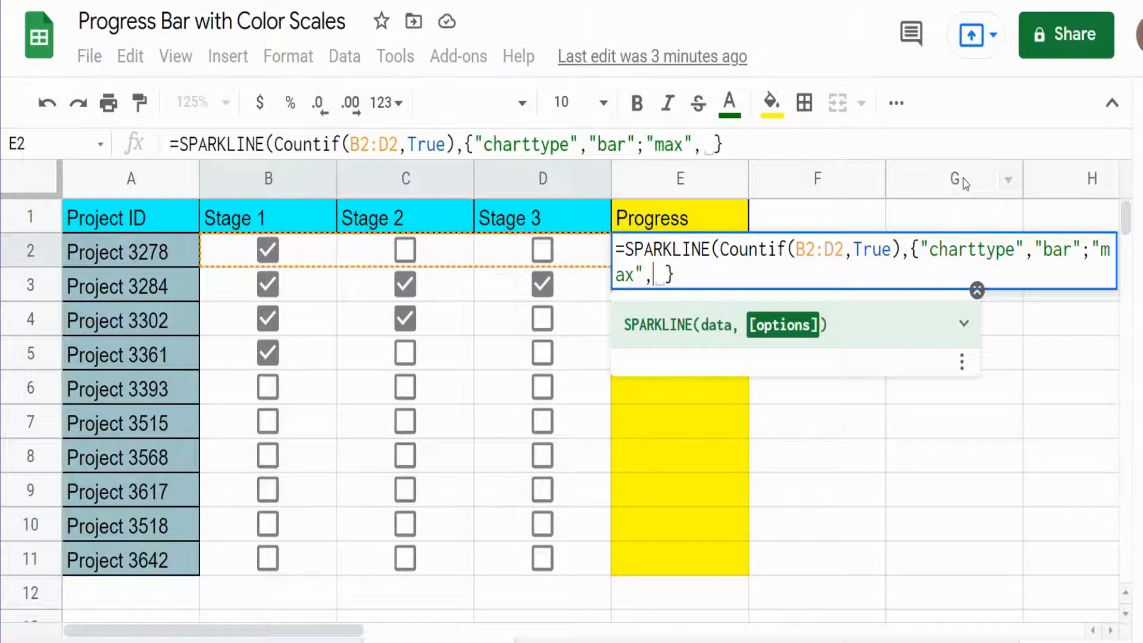
type("3,")
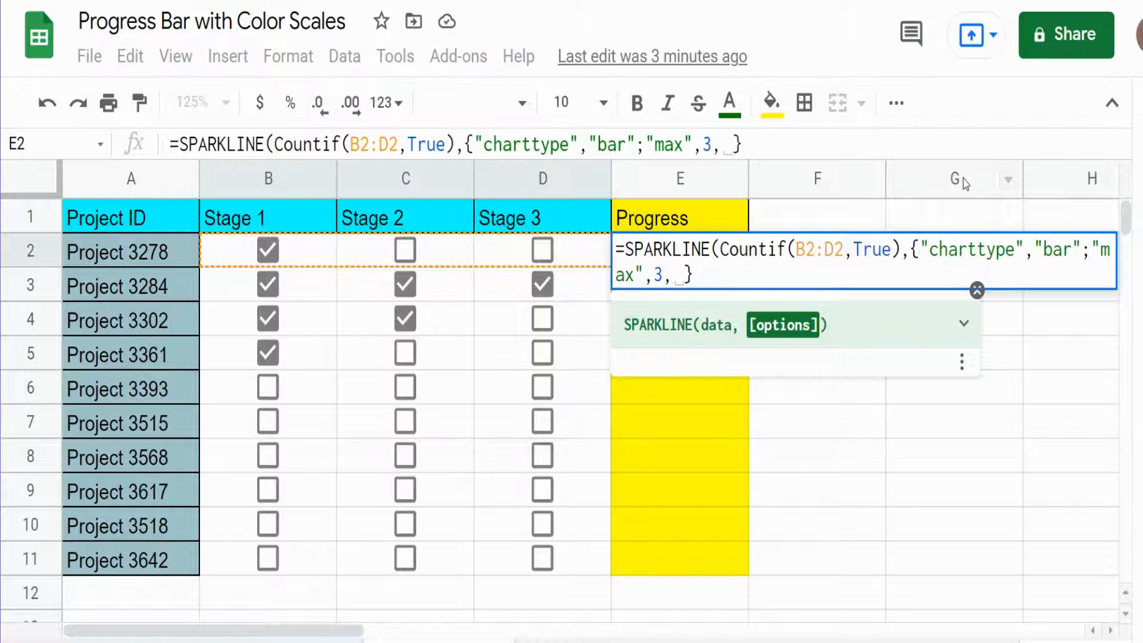
type(";")
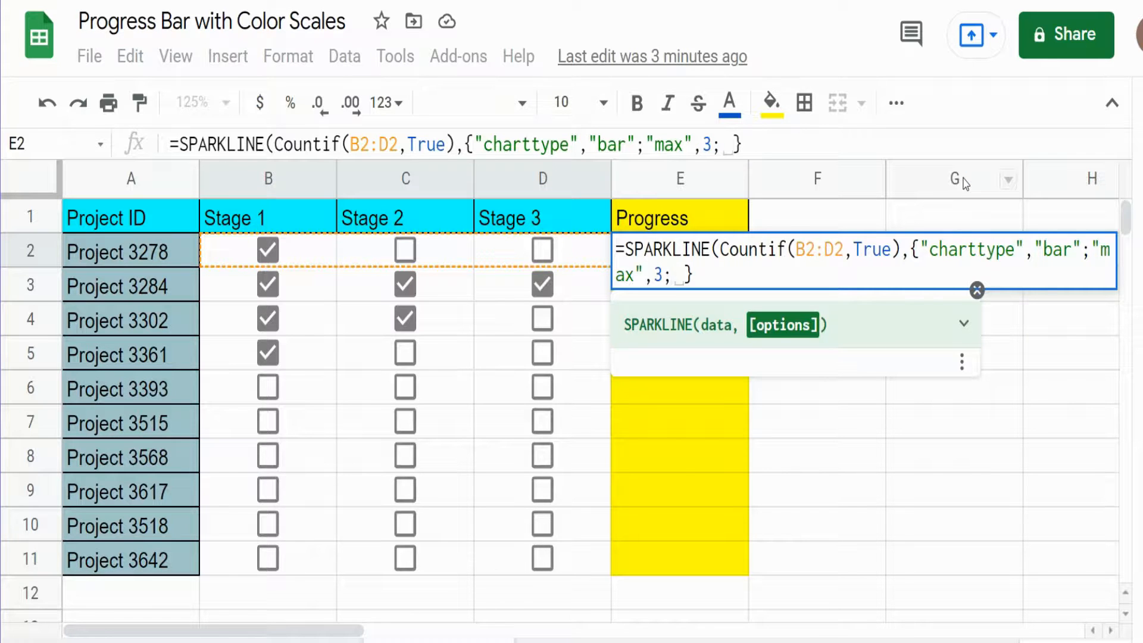
type("\"color1")
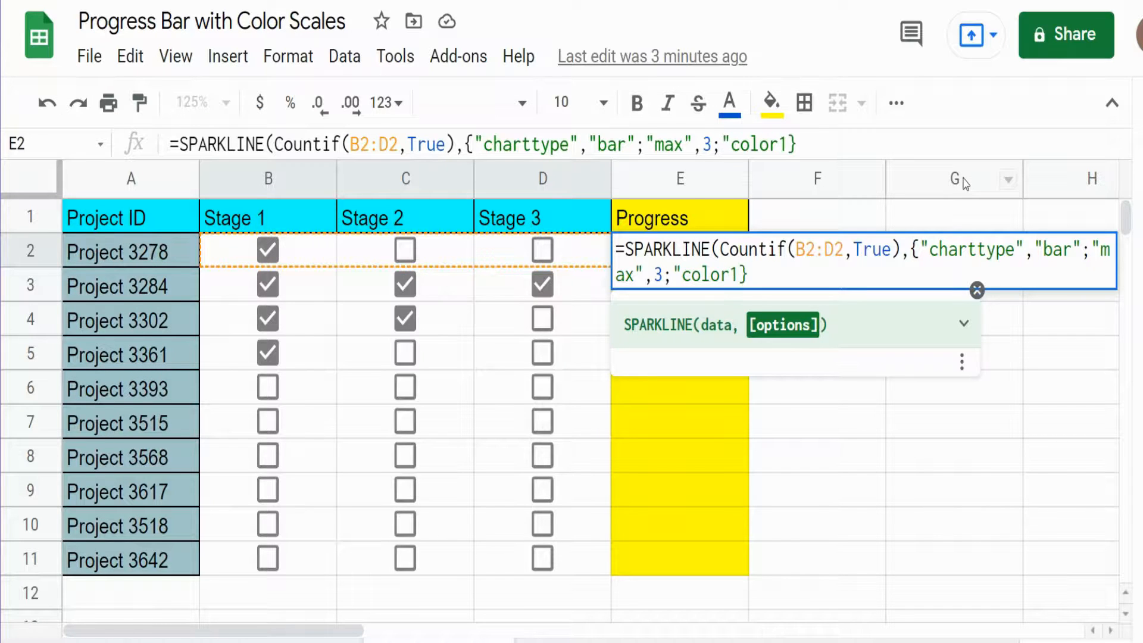
type(",")
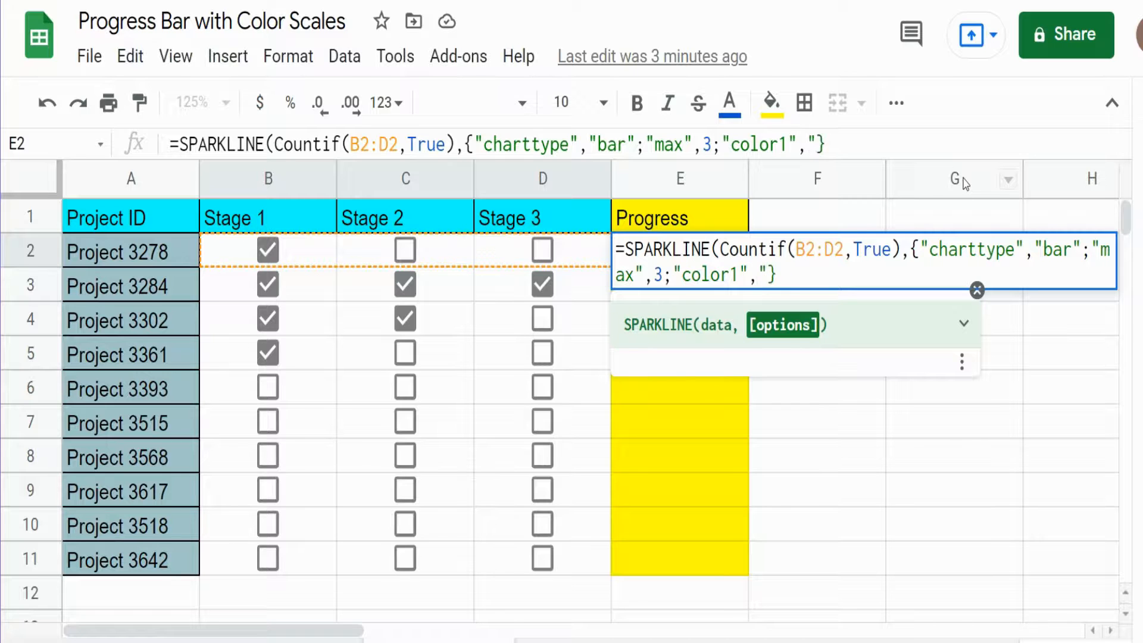
type("blue")
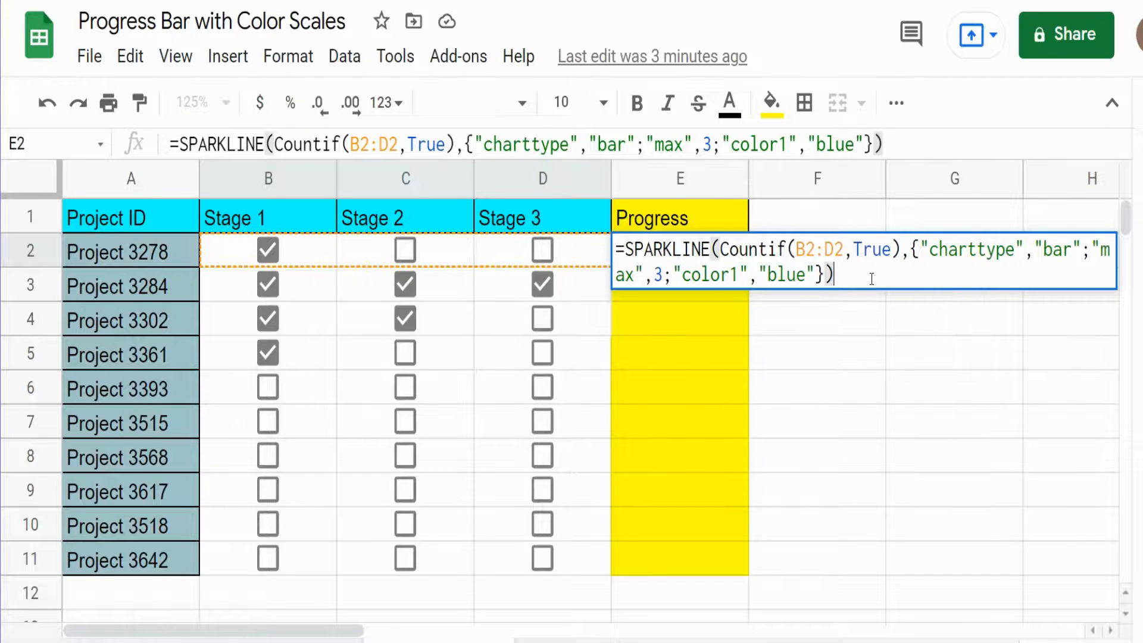
Confirm the E2 bar formula, test a Stage 2 checkbox, and open G3's fill colour palette
key("Enter")
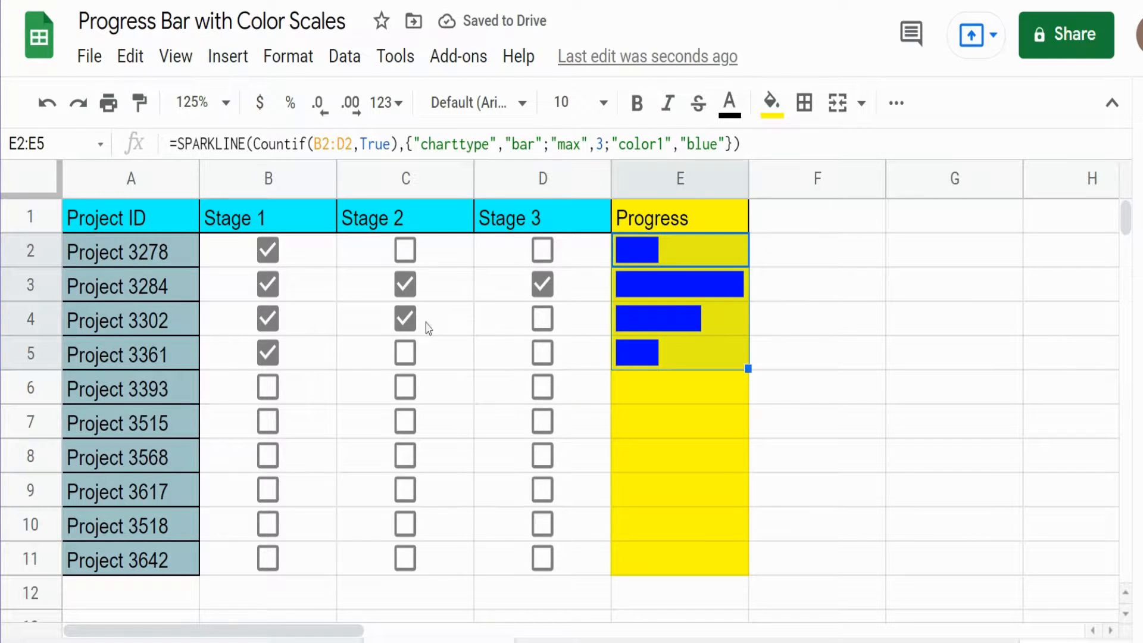
left_click(405, 250)
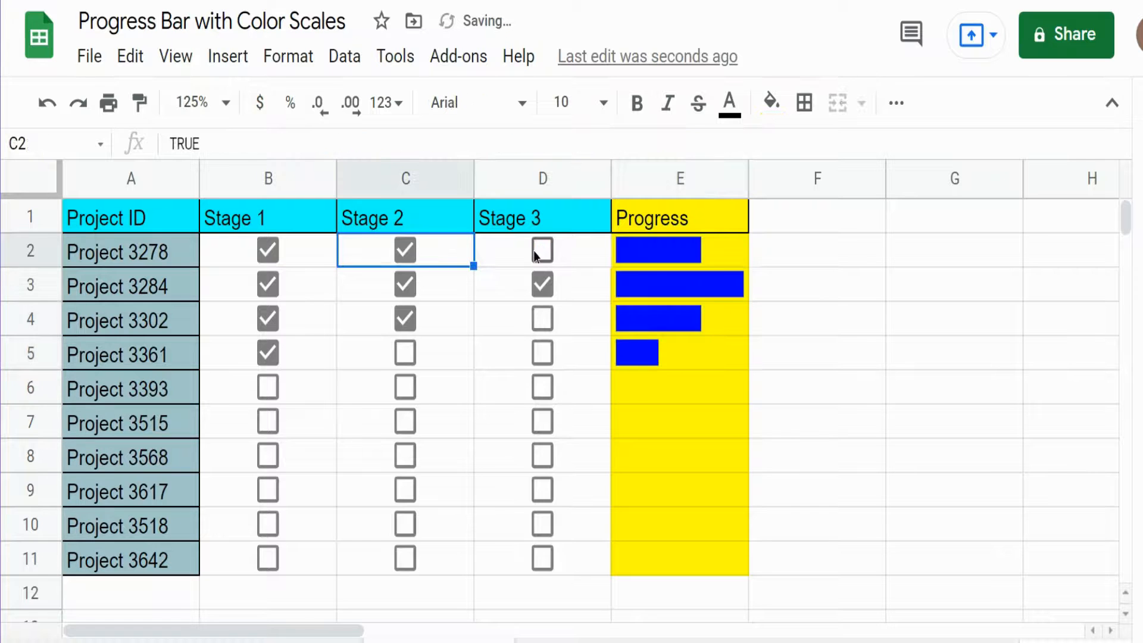
left_click(543, 250)
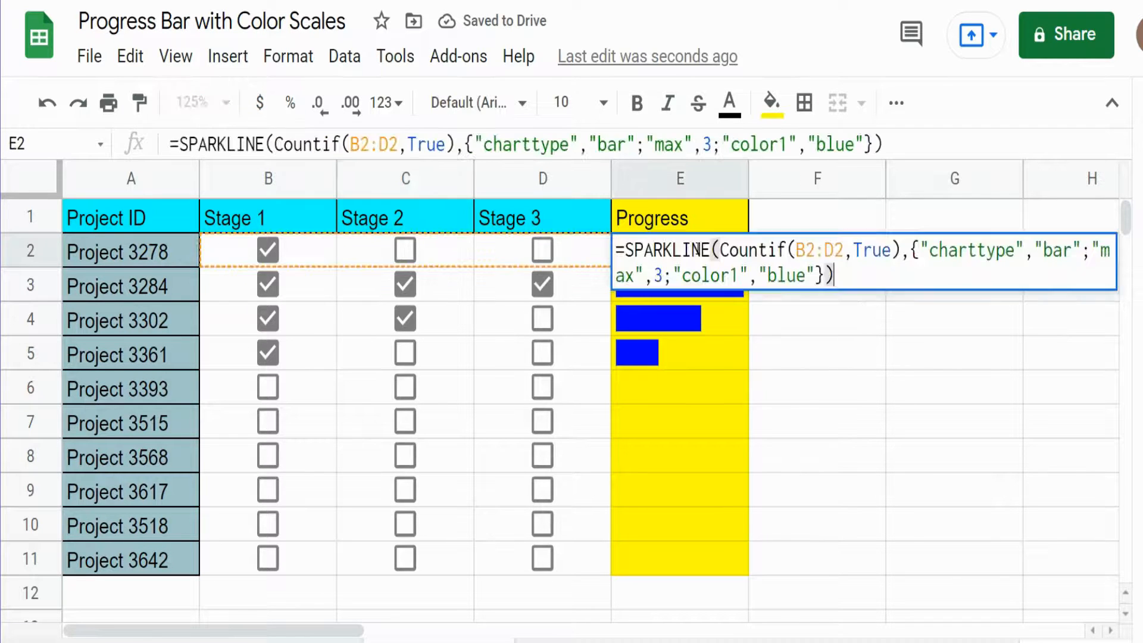
double_click(789, 276)
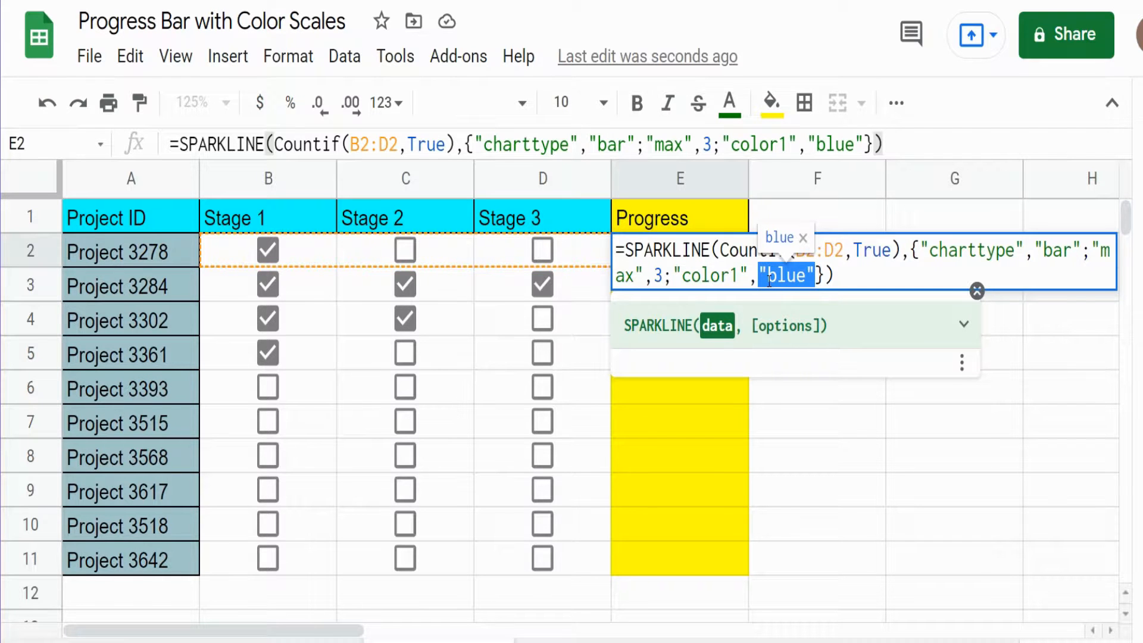
key("Enter")
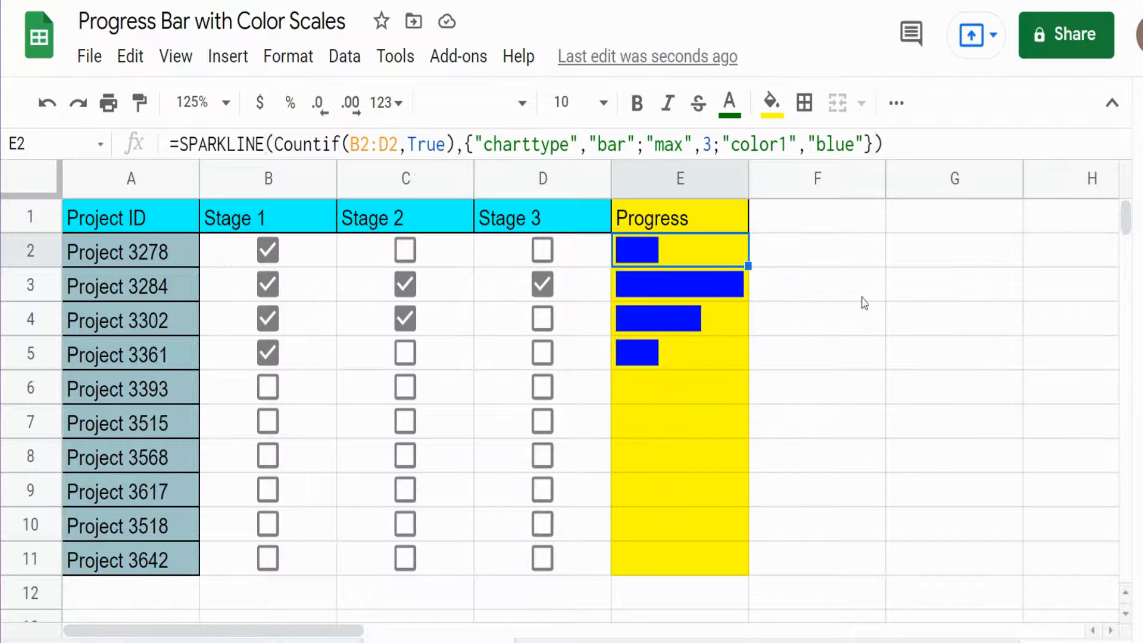
left_click(955, 285)
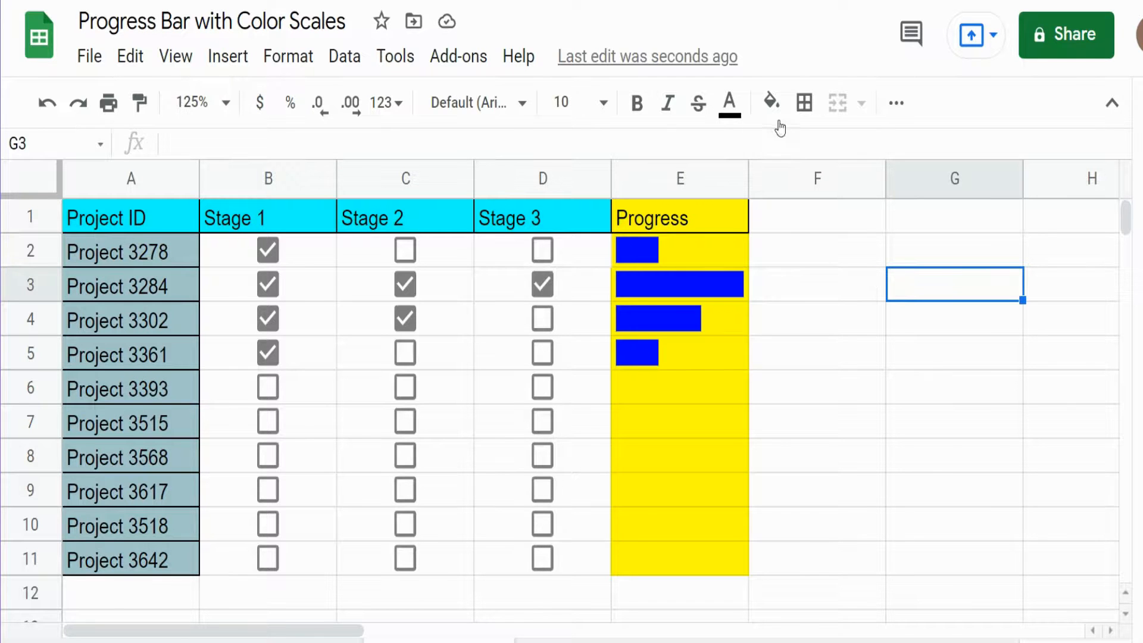
left_click(770, 101)
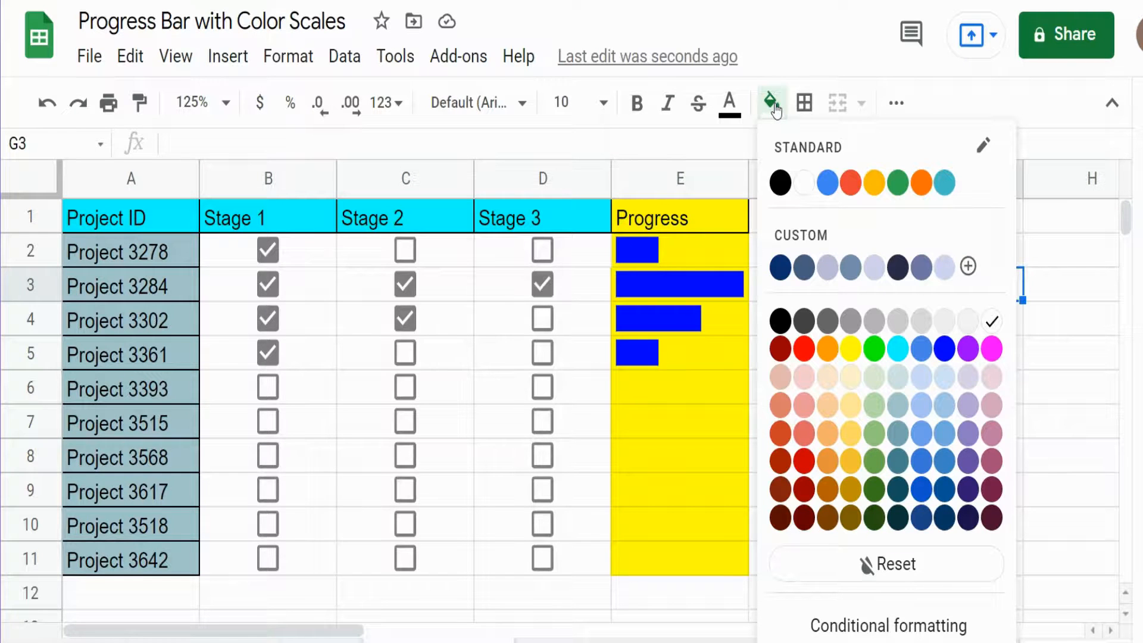
mouse_move(770, 117)
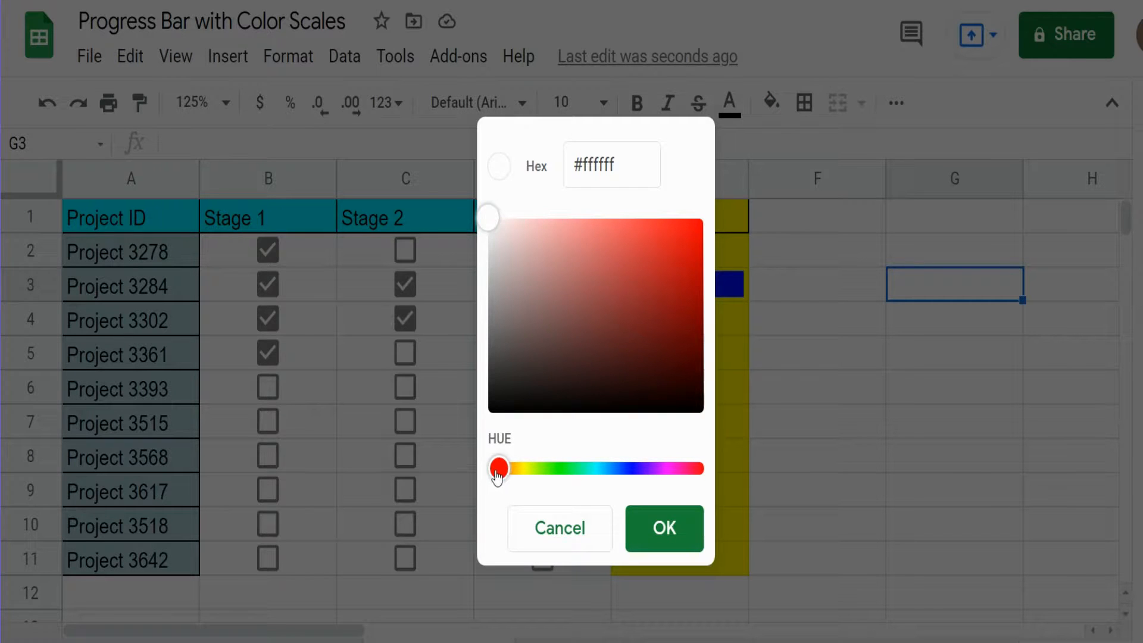
Build a custom dark navy fill colour by setting a blue hue and dark shade
left_click_drag(500, 468, 568, 468)
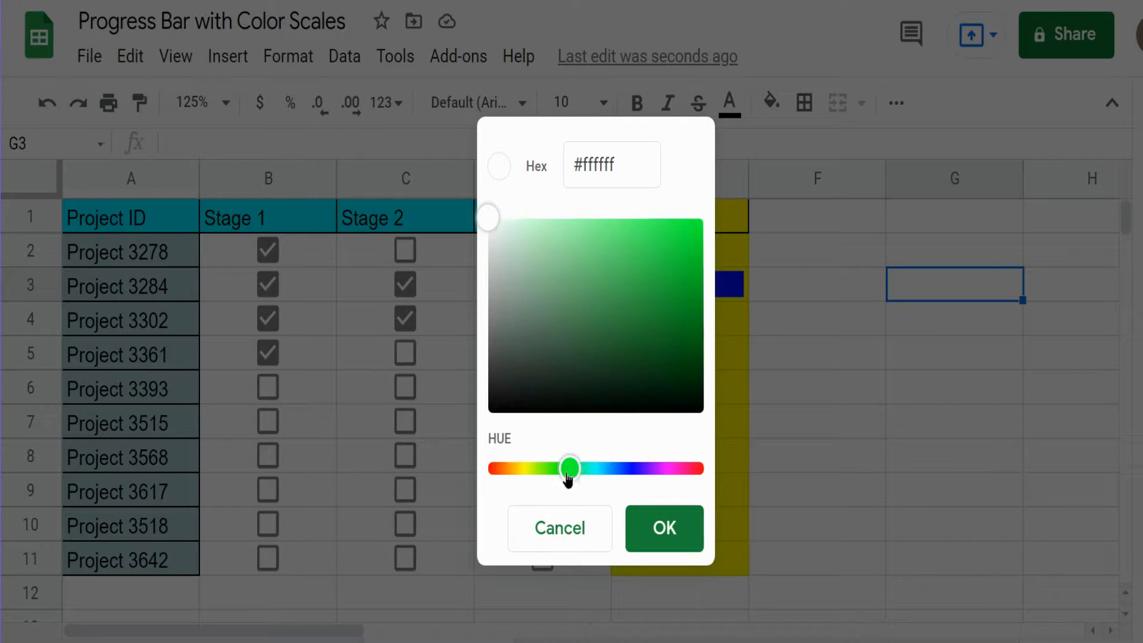
left_click_drag(569, 468, 627, 468)
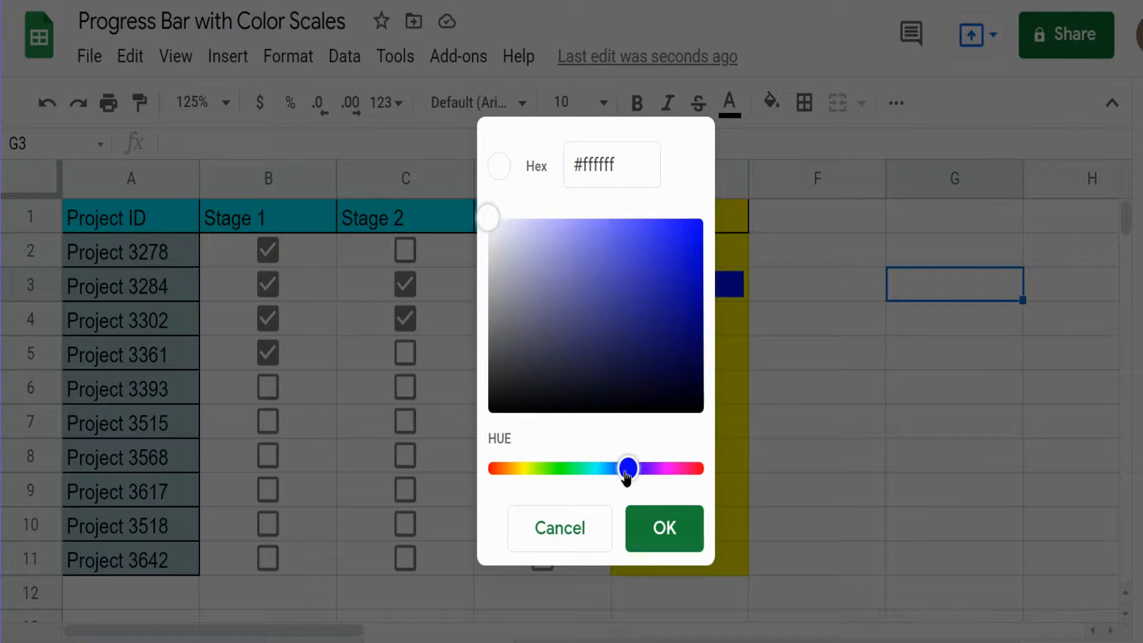
left_click_drag(629, 468, 624, 468)
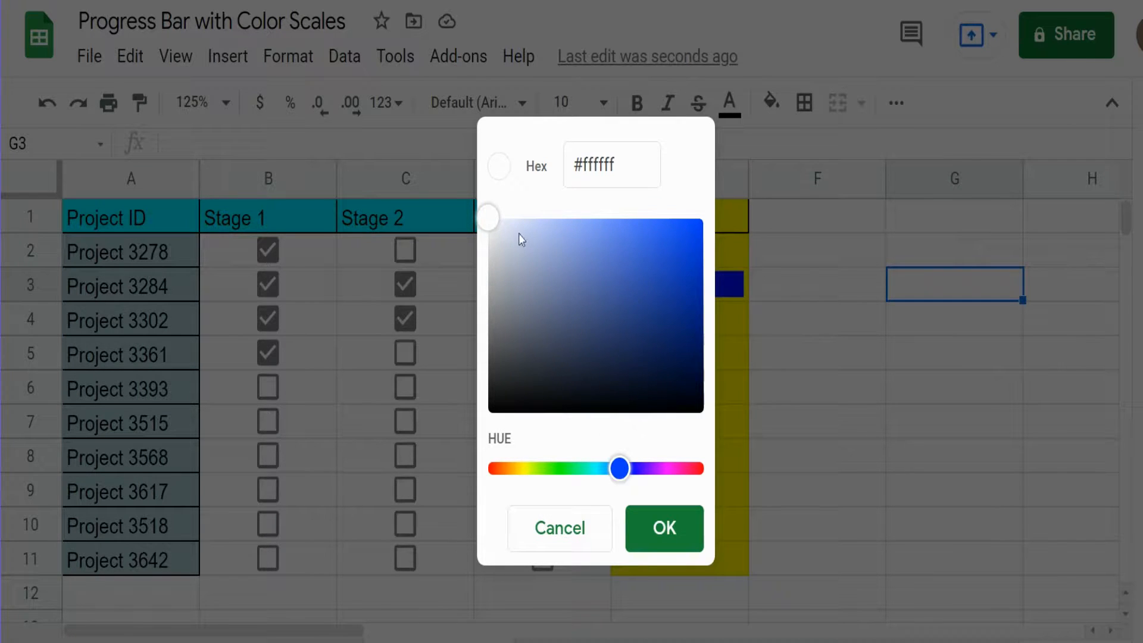
left_click(633, 332)
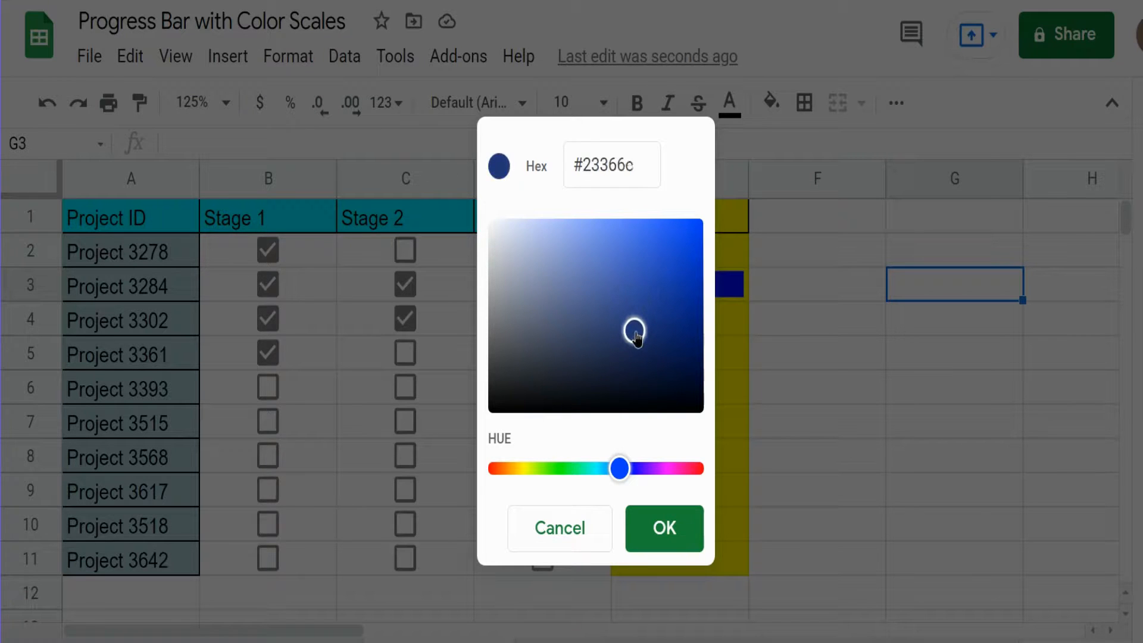
left_click(623, 342)
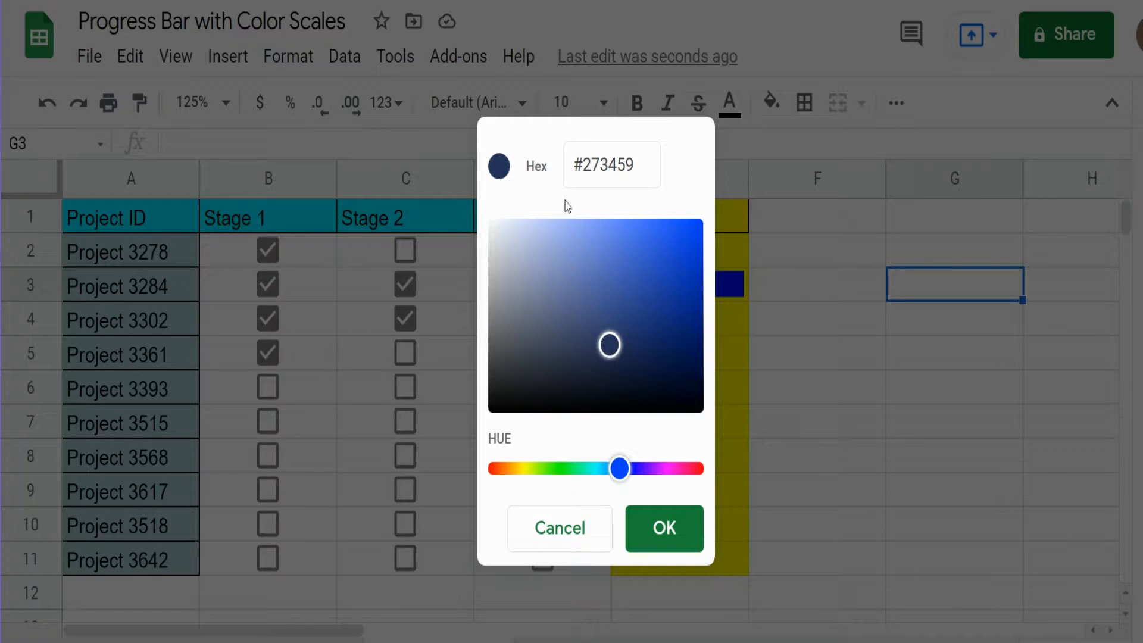
Copy hex #273459, apply the navy fill to G3, and bring up paste options on F3
left_click(610, 164)
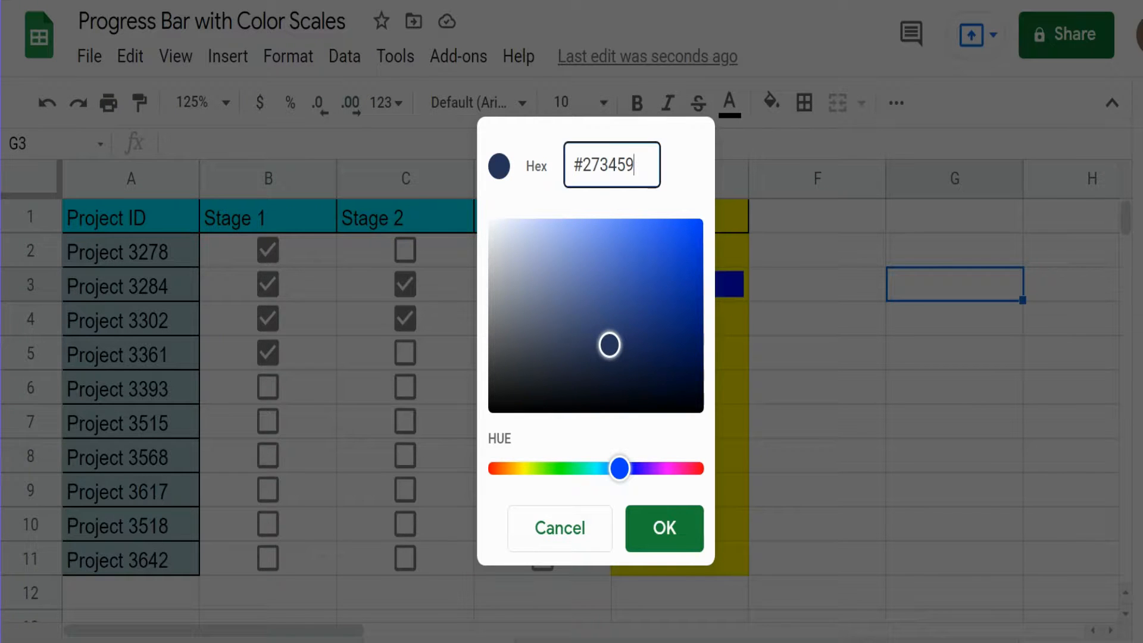
right_click(611, 165)
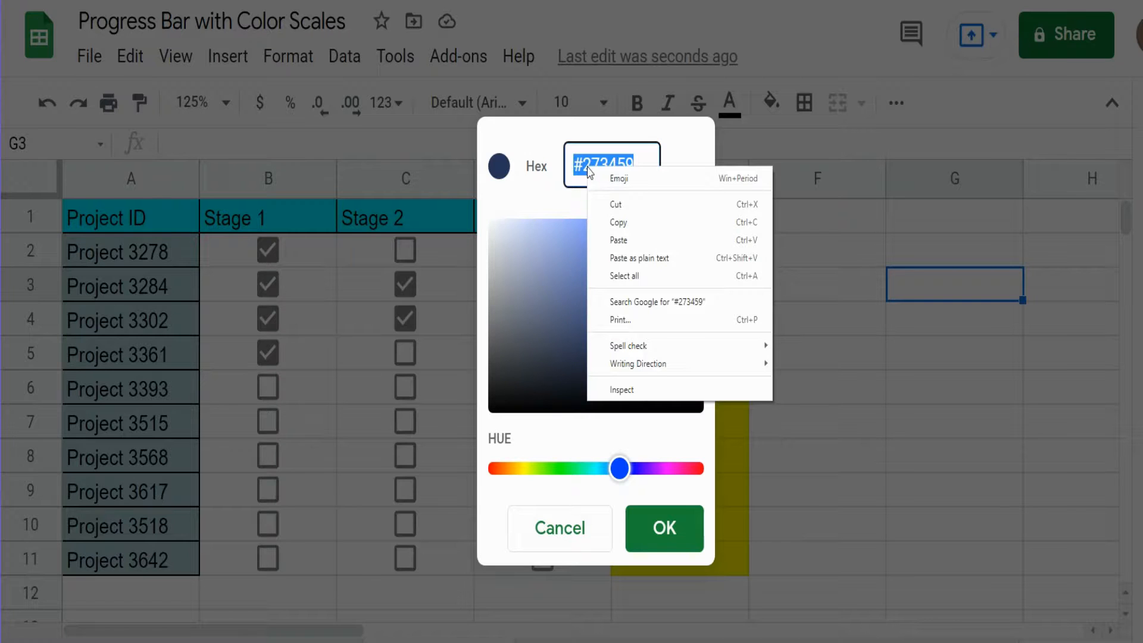
left_click(653, 484)
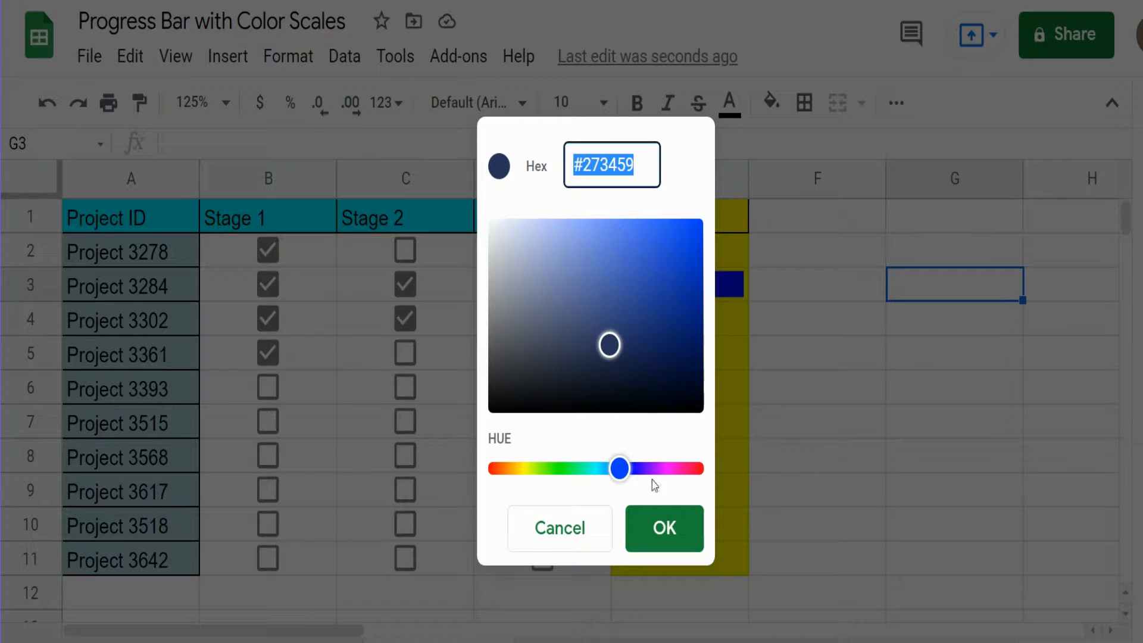
mouse_move(630, 357)
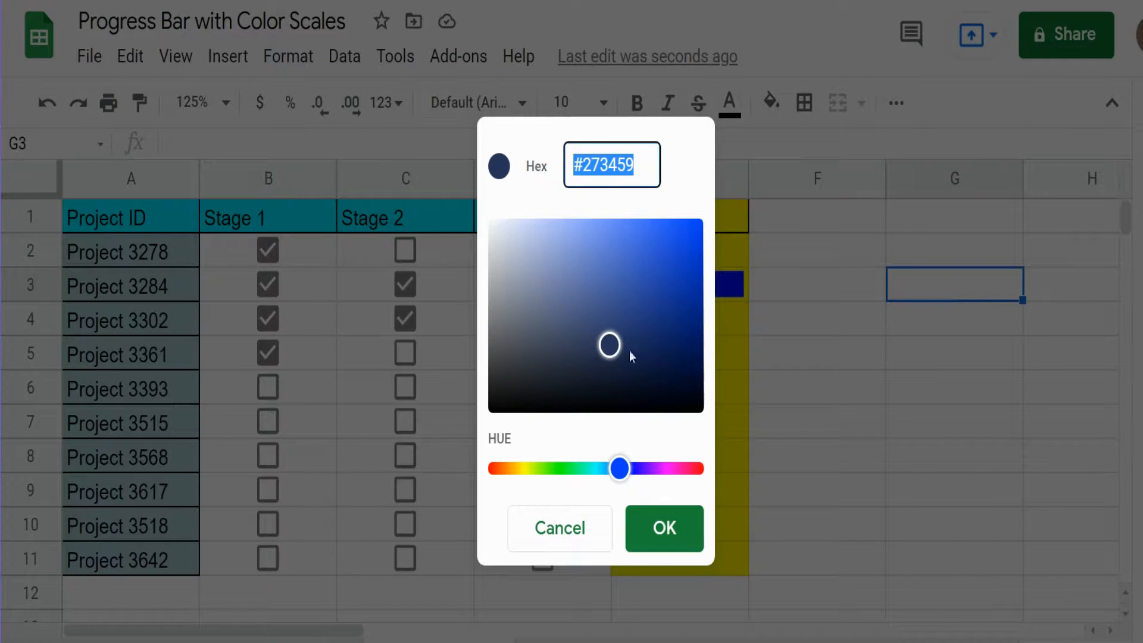
left_click(662, 529)
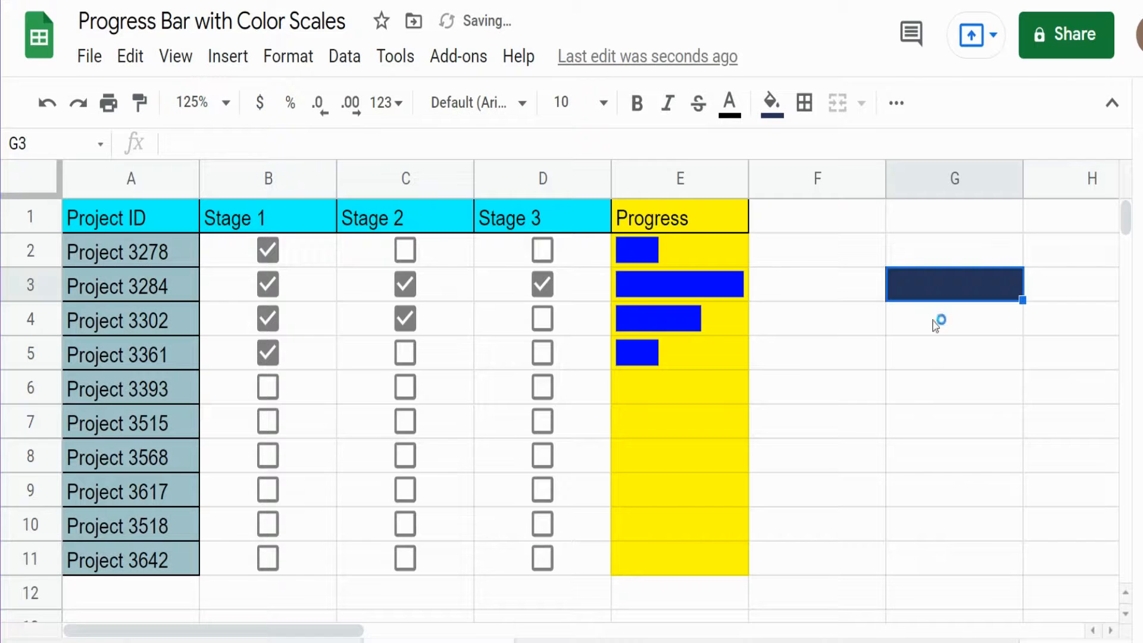
right_click(800, 285)
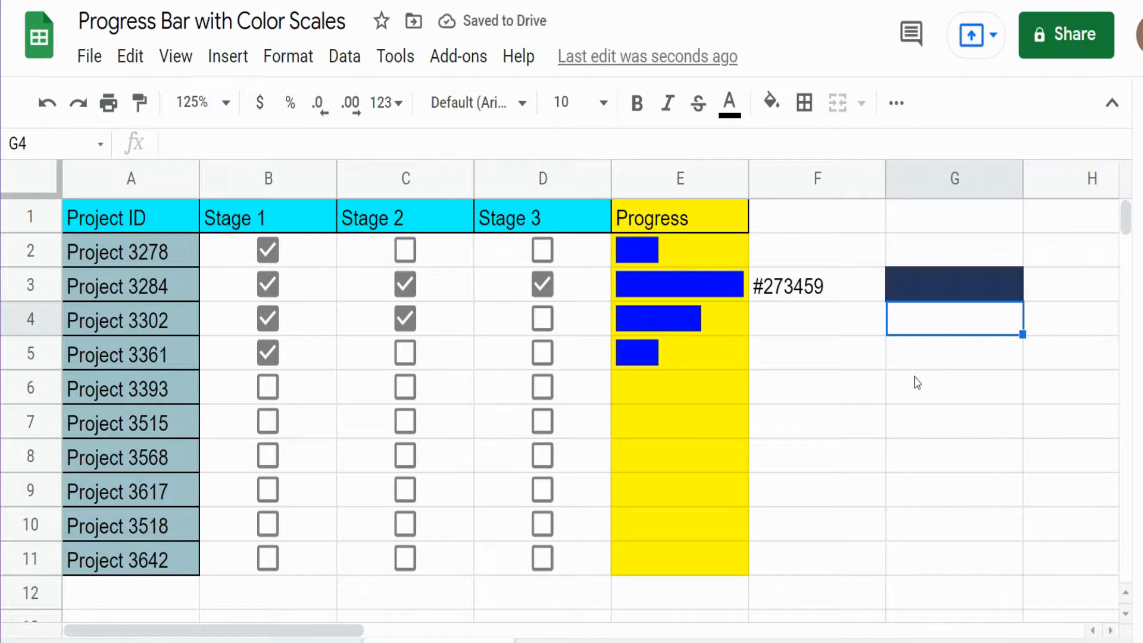
mouse_move(771, 101)
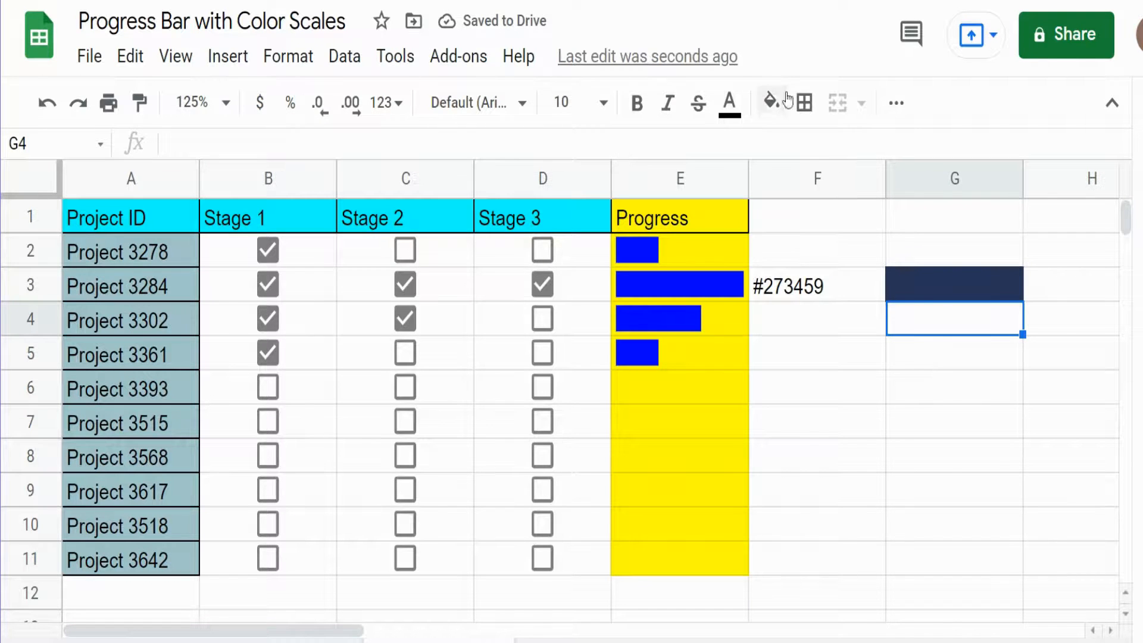
Fill G4 with a custom medium blue and paste its hex #666d9f into F4
left_click(770, 102)
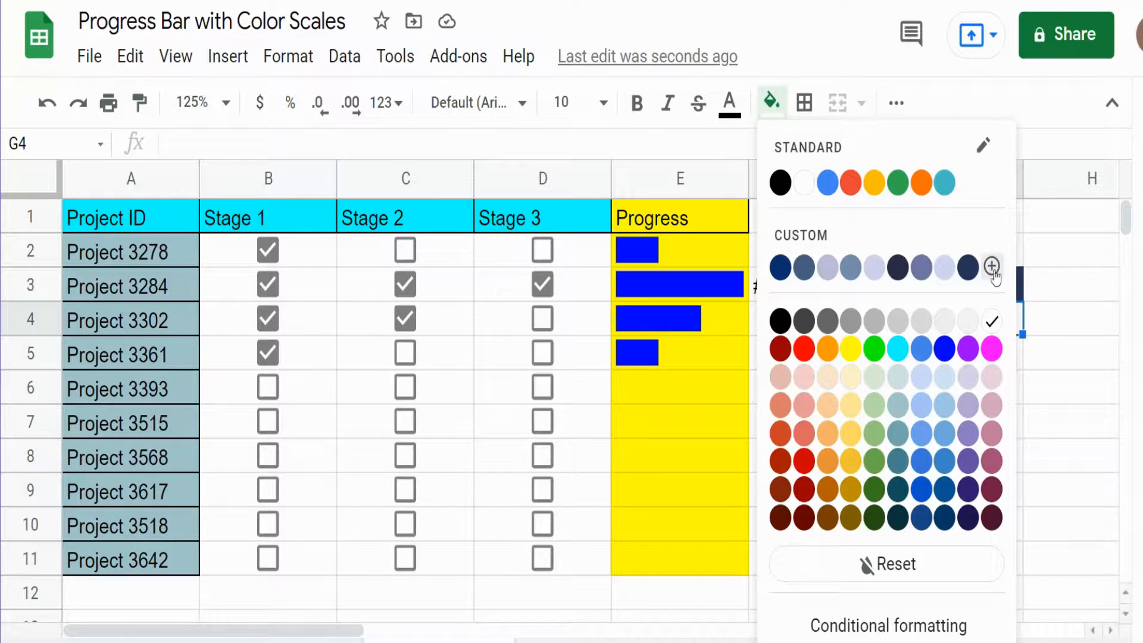
left_click(991, 267)
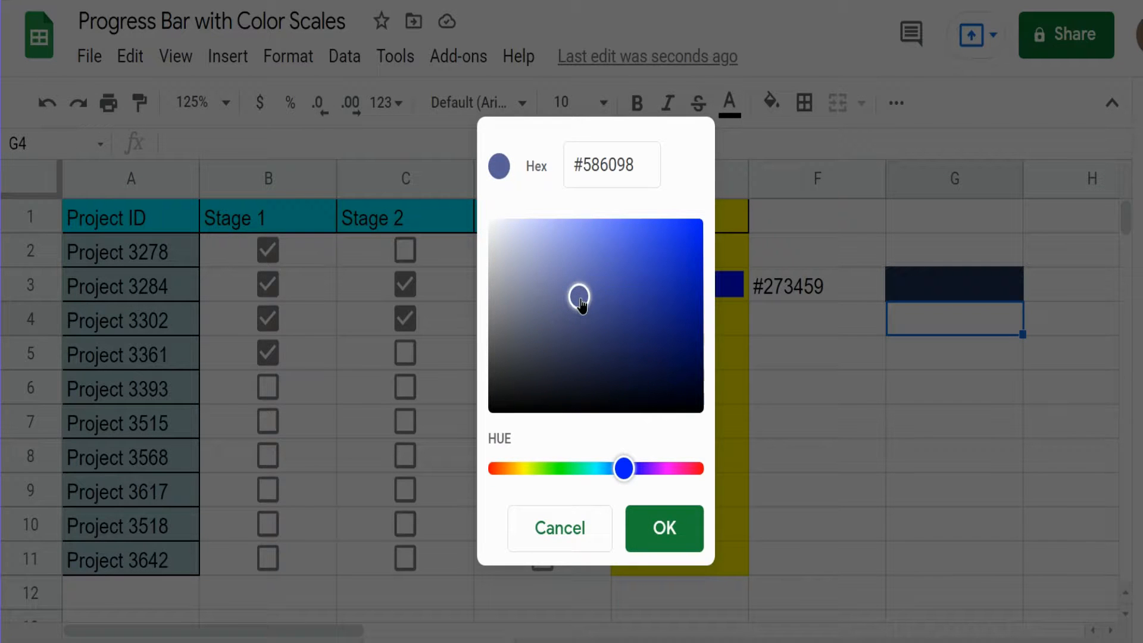
left_click(576, 298)
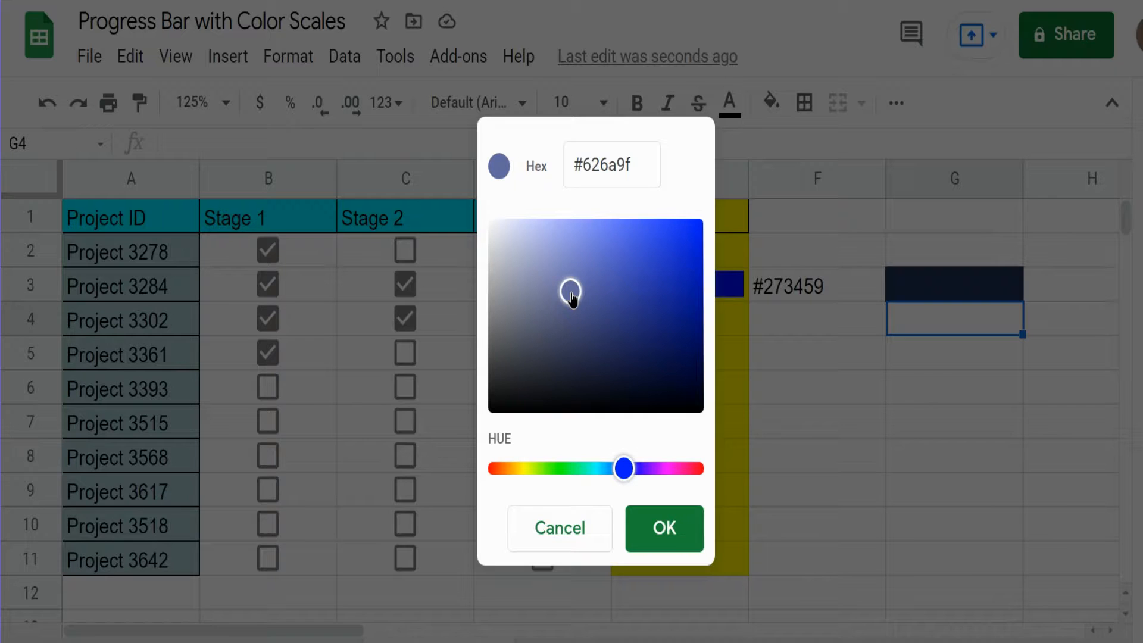
right_click(611, 165)
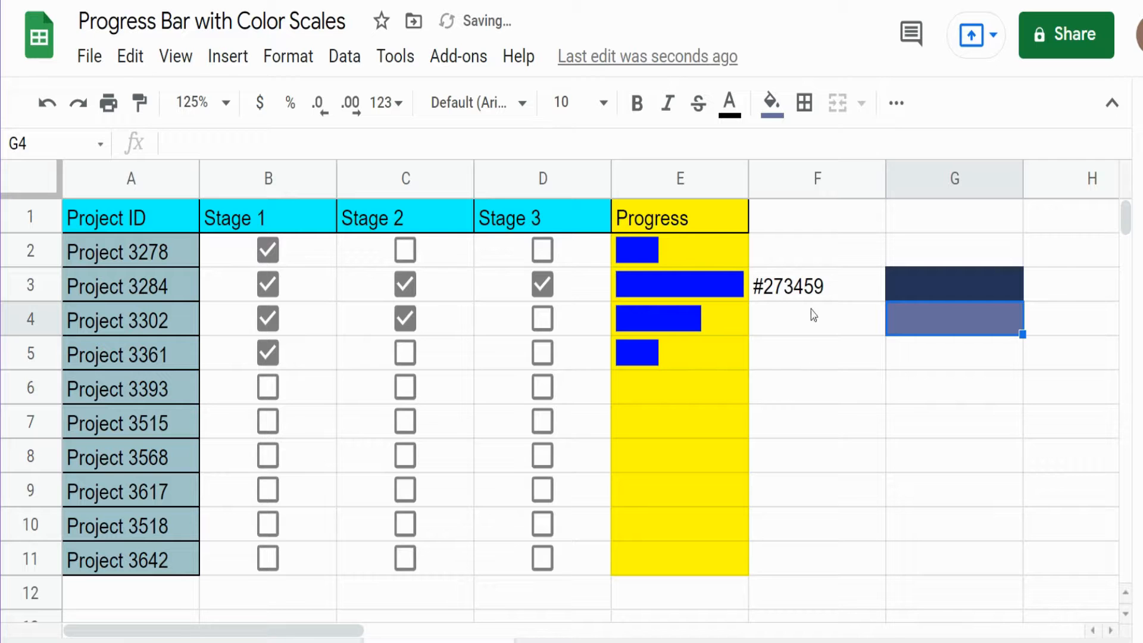
right_click(778, 318)
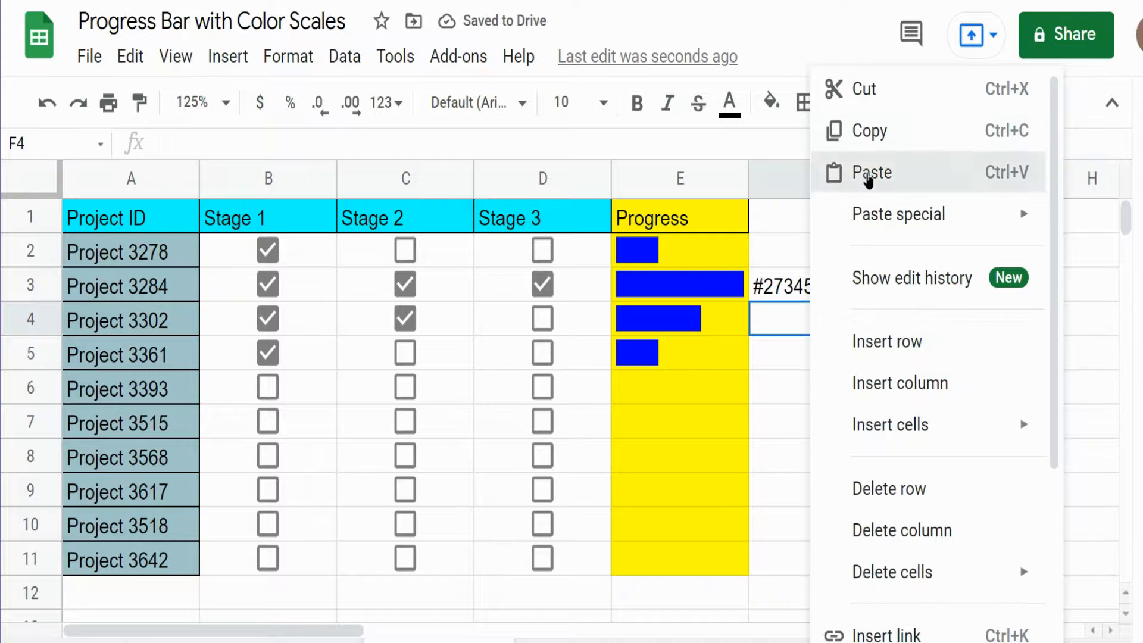
left_click(871, 172)
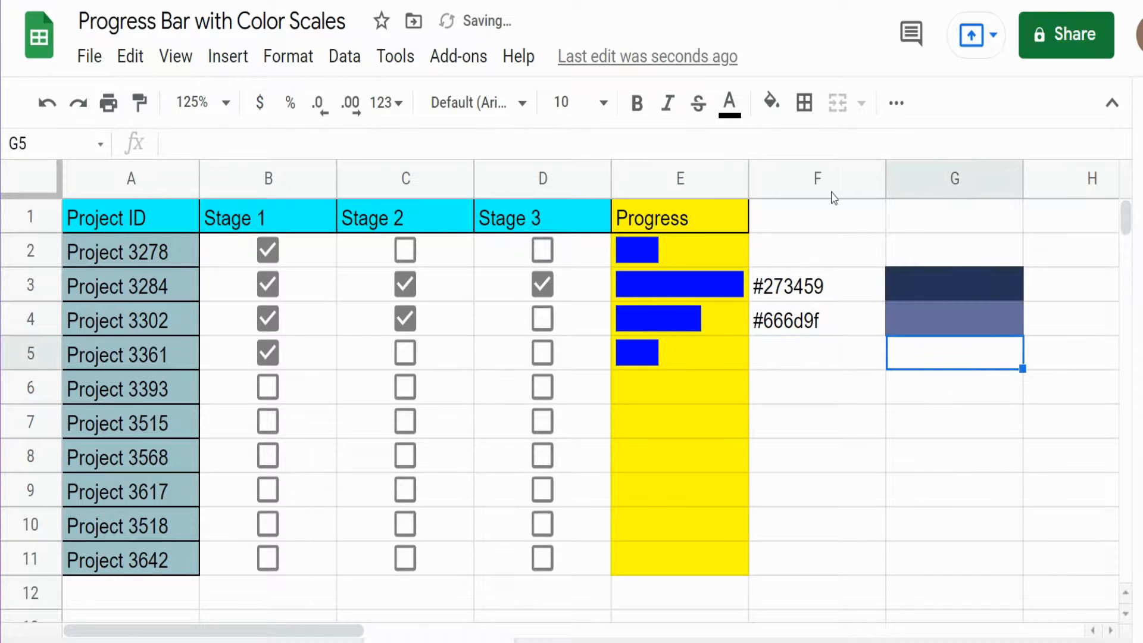
Fill G5 with a custom light blue (#cfd4eb)
left_click(770, 102)
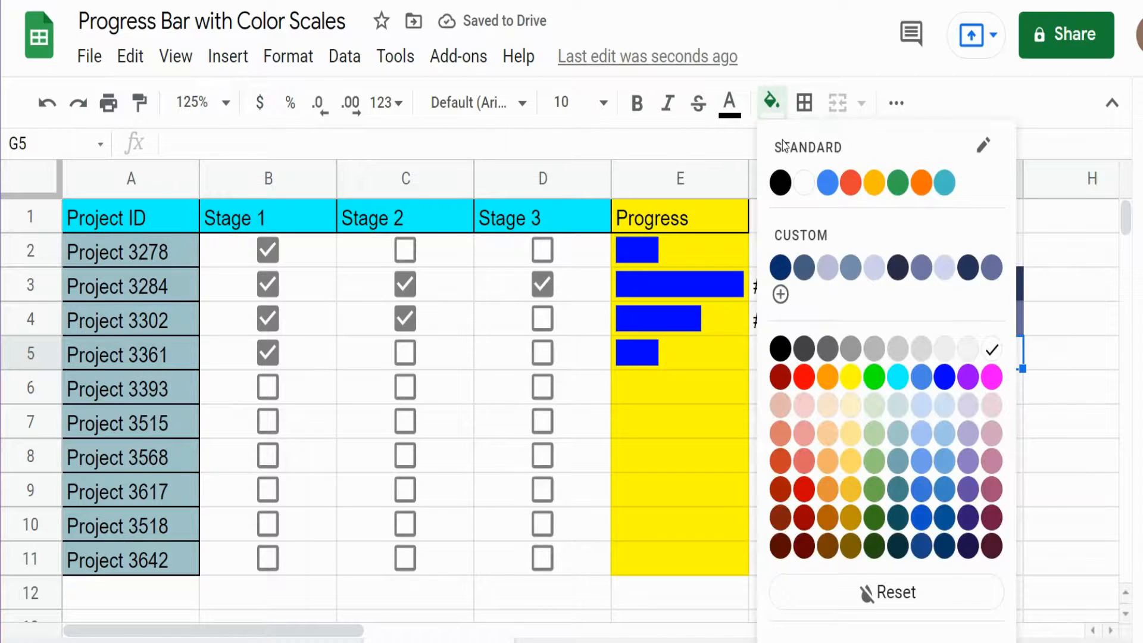
left_click(780, 294)
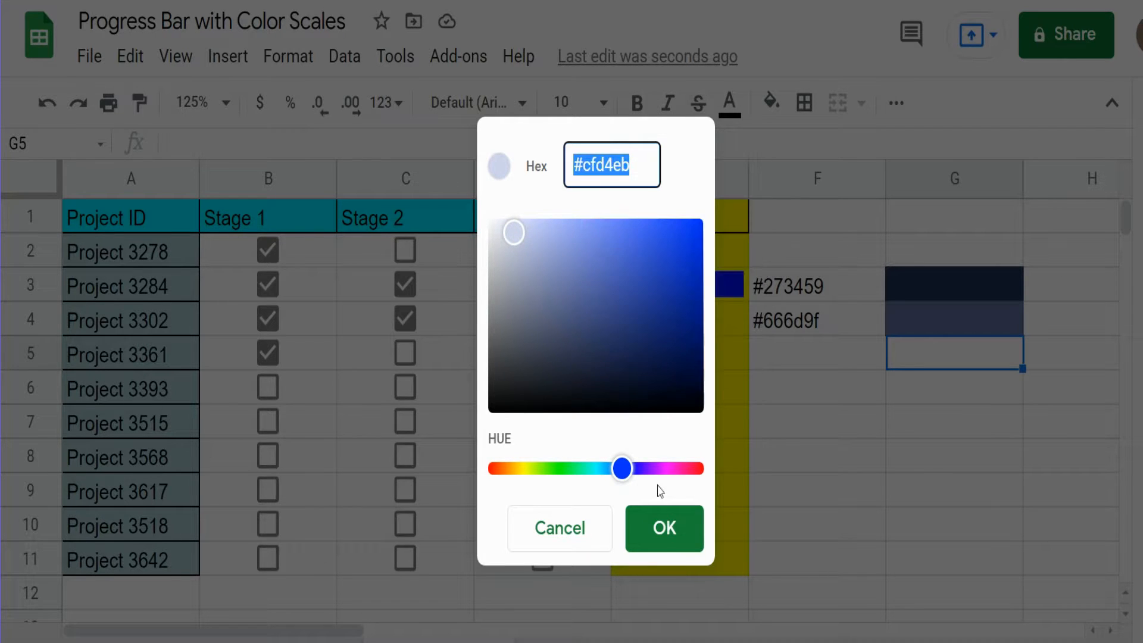
left_click(664, 528)
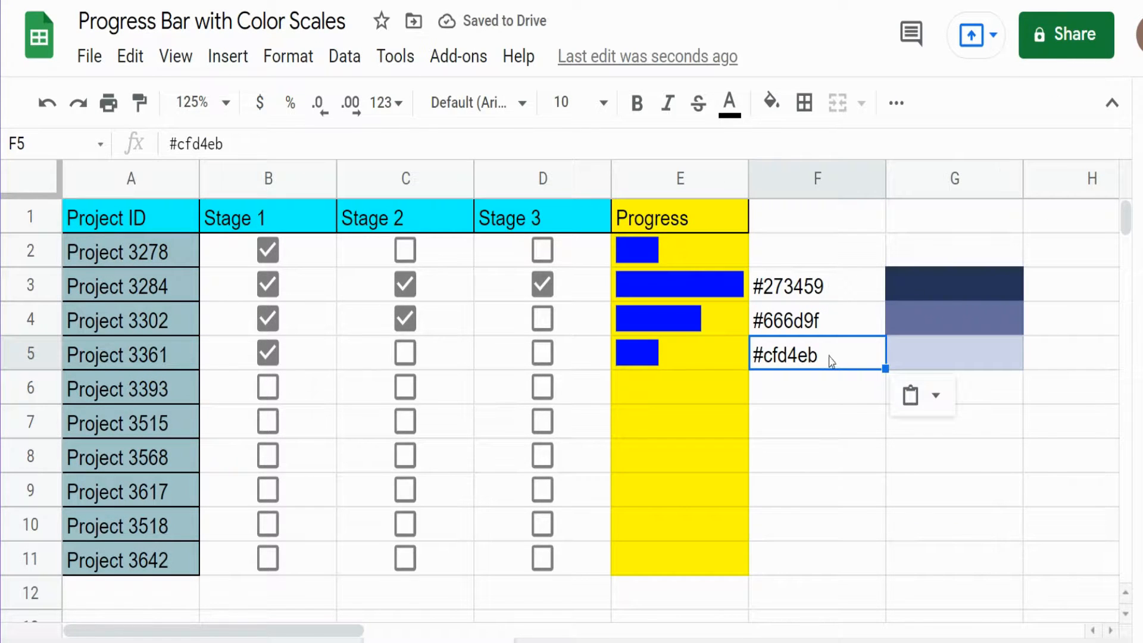
mouse_move(716, 253)
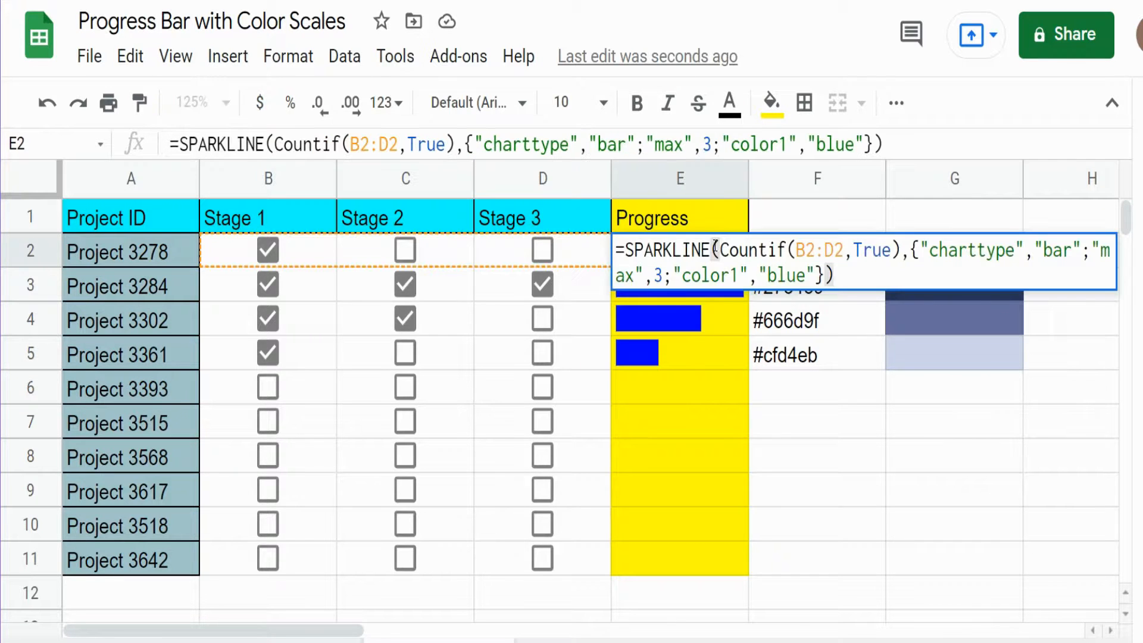
Reopen the E2 formula and replace "blue" with a SWITCH( function
double_click(786, 275)
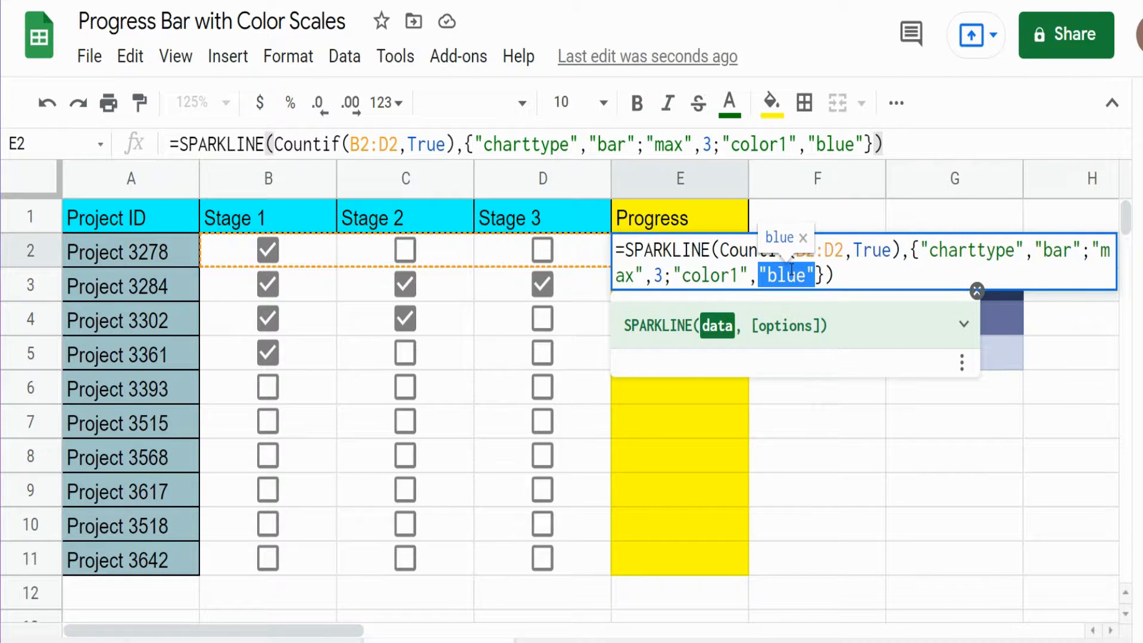
type("SWith")
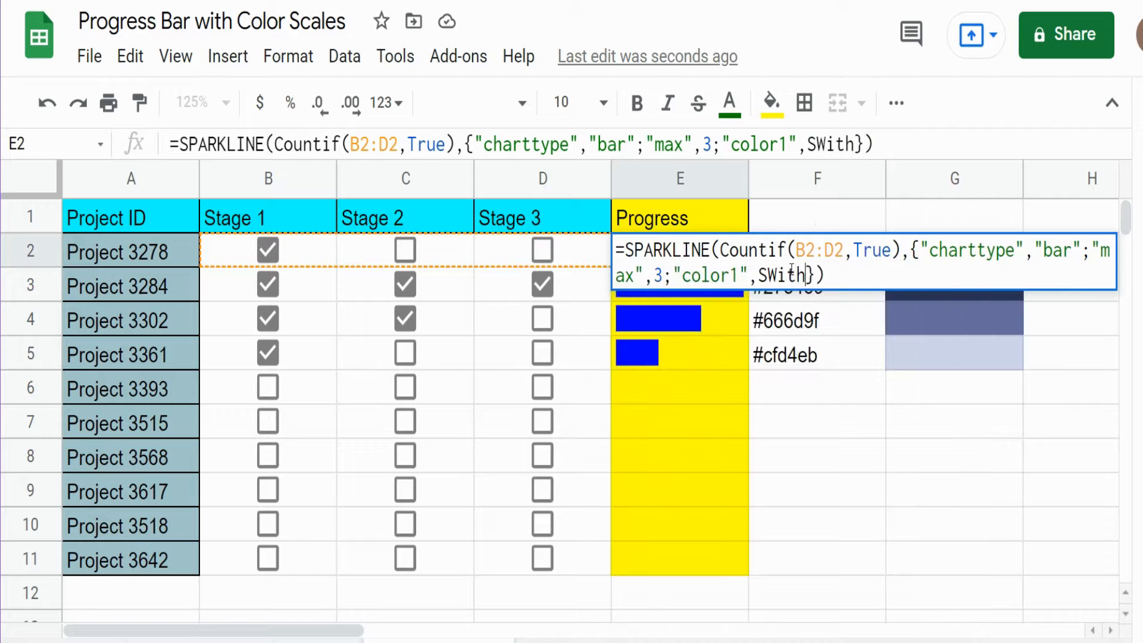
type("c")
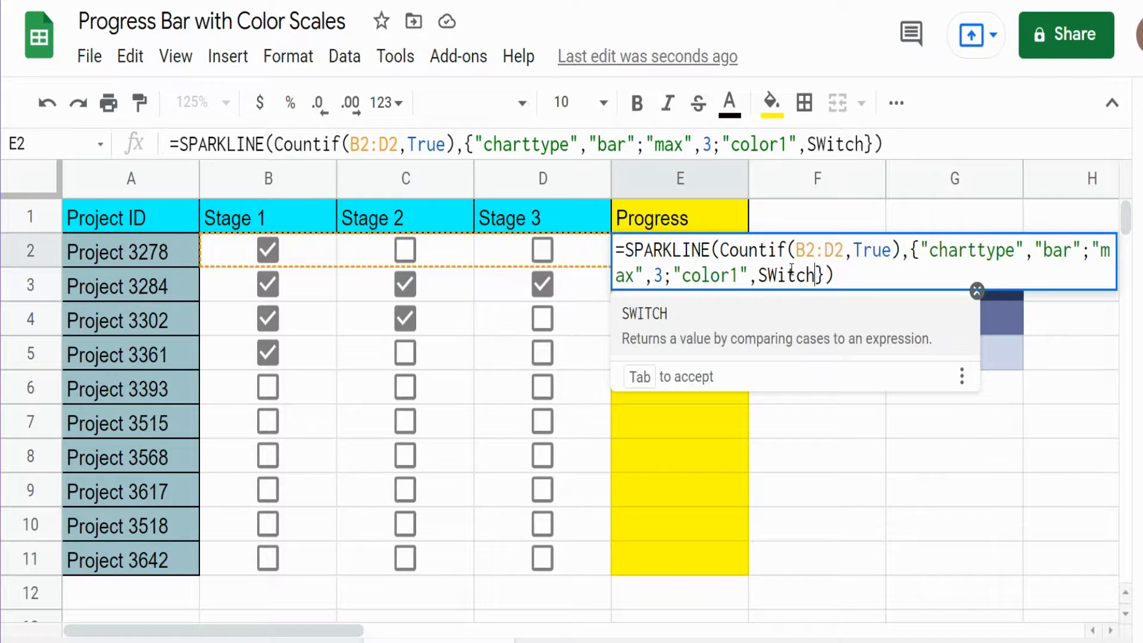
type("(")
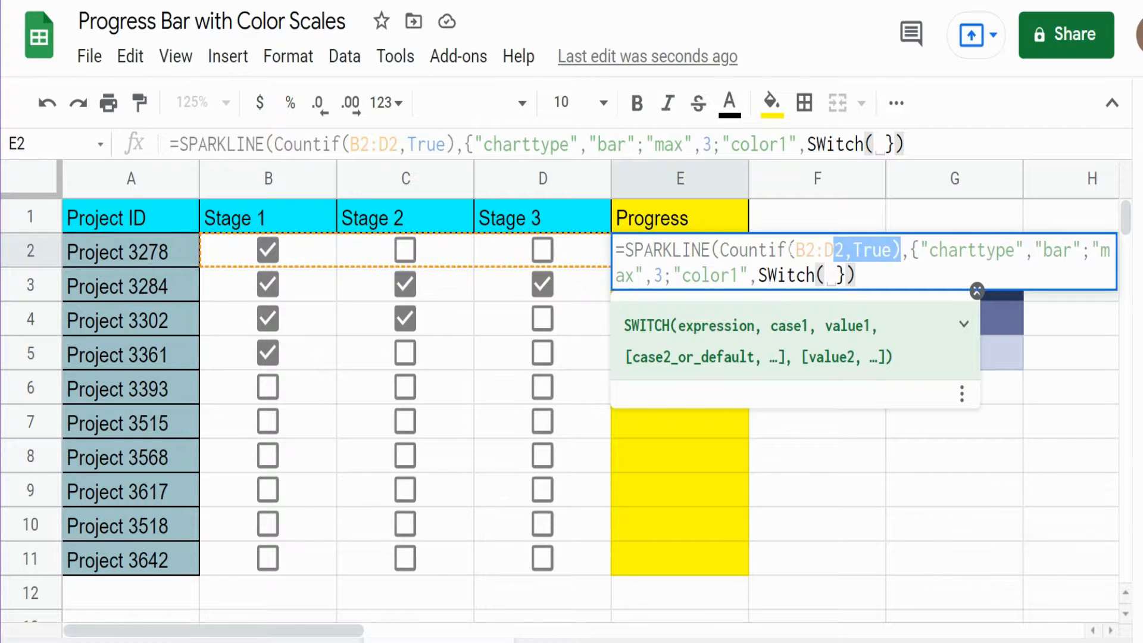
Start SWITCH with COUNTIF(B2:D2,TRUE), mapping 3 checked stages to $F$3
right_click(810, 249)
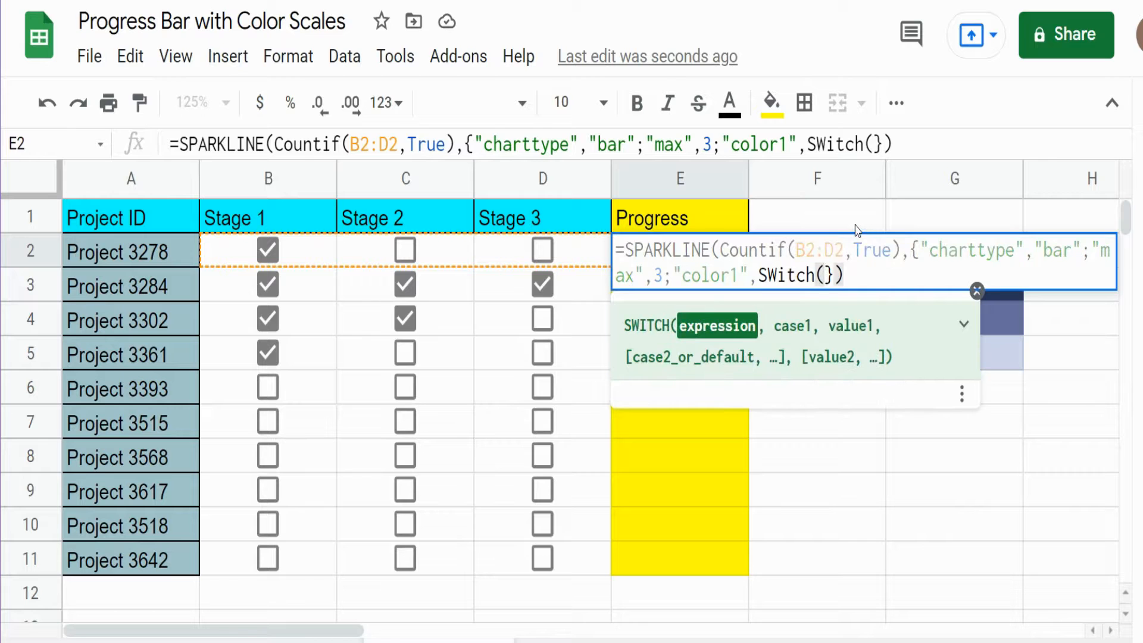
type("Countif(B2:D2,True)")
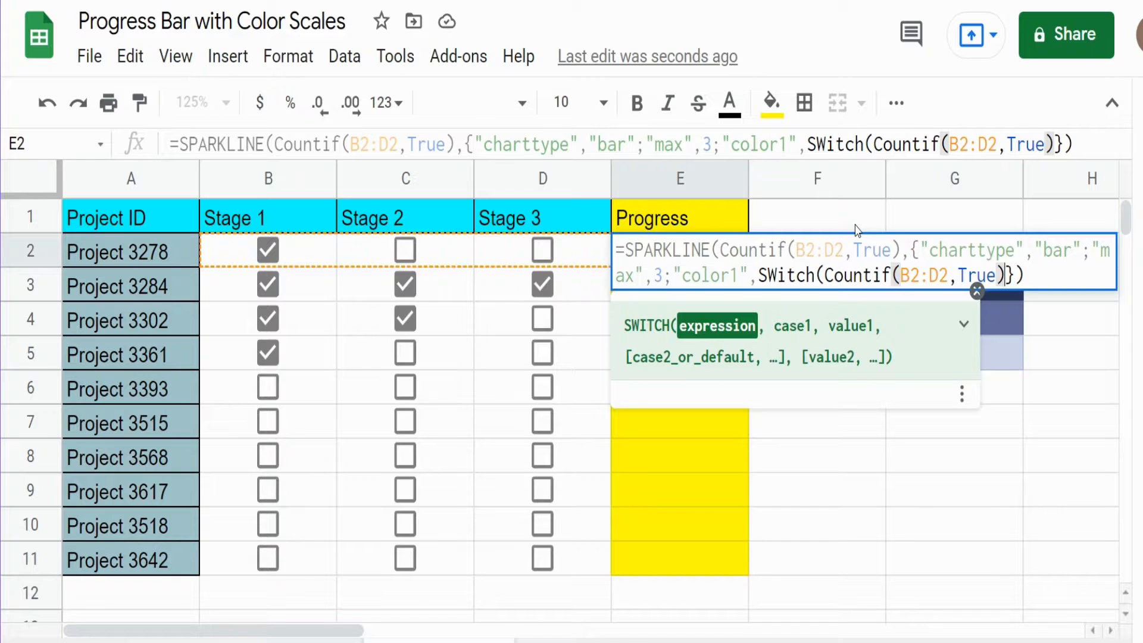
type(",")
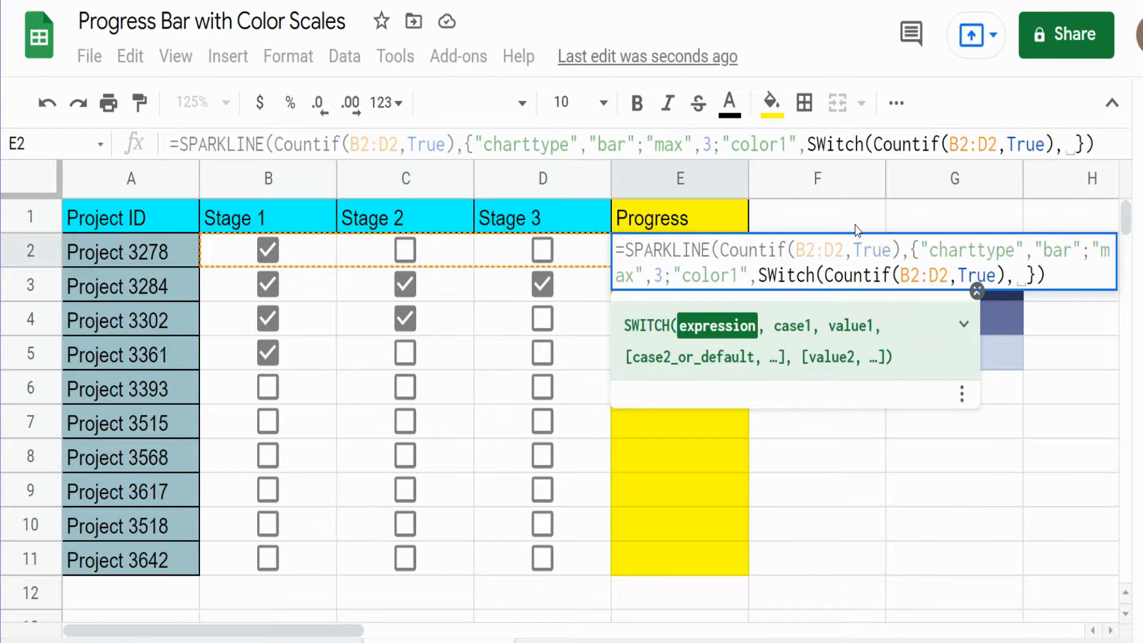
type("3")
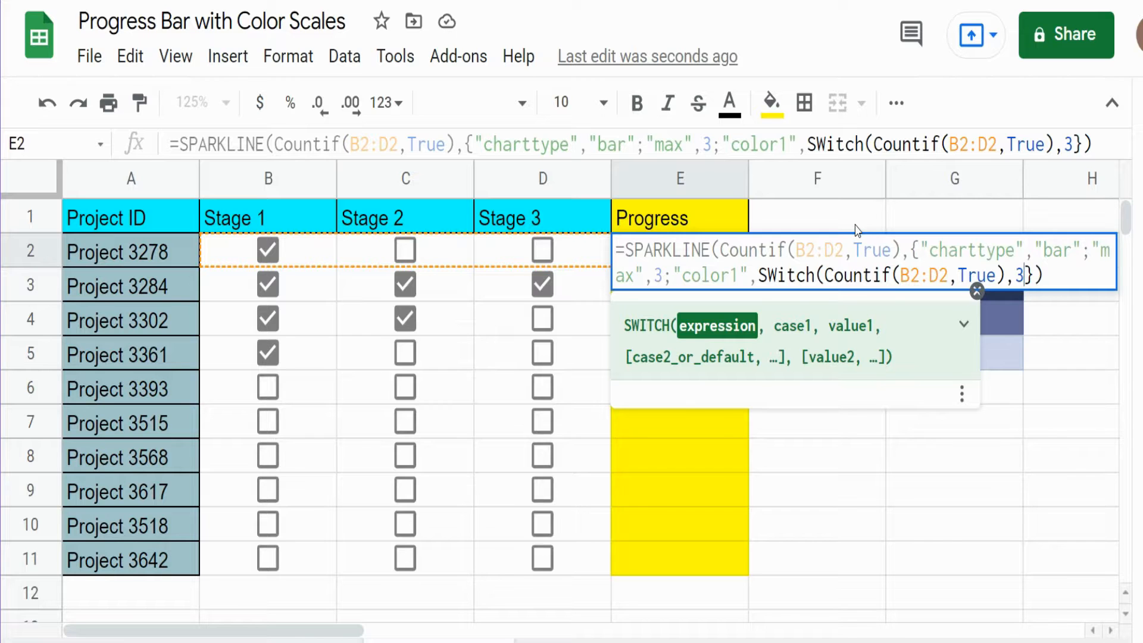
type(",F3")
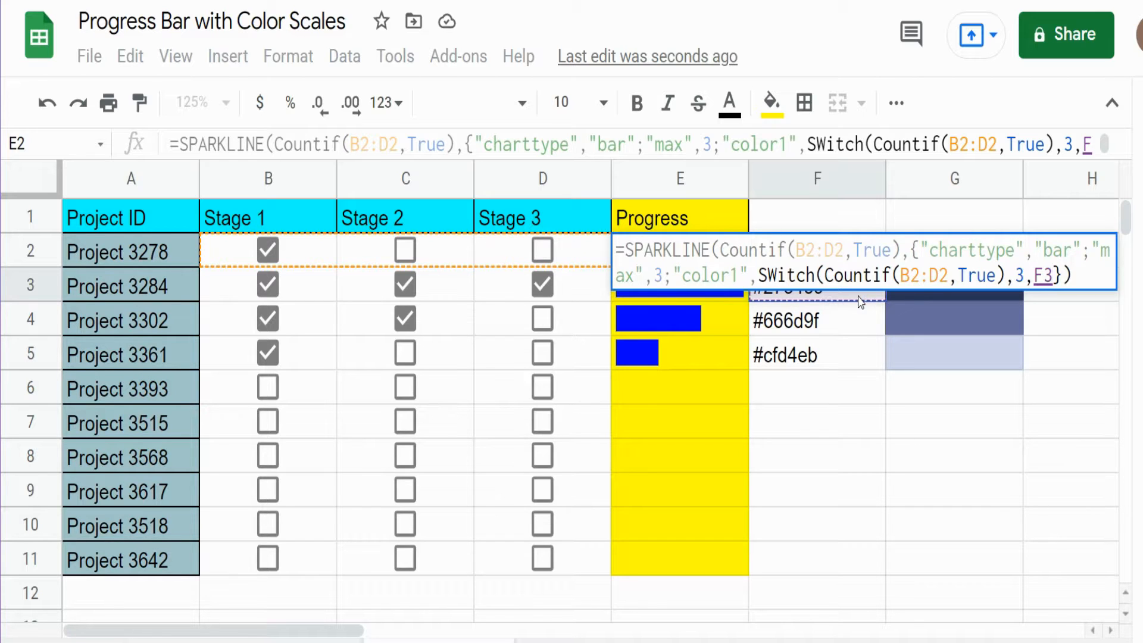
key("f4")
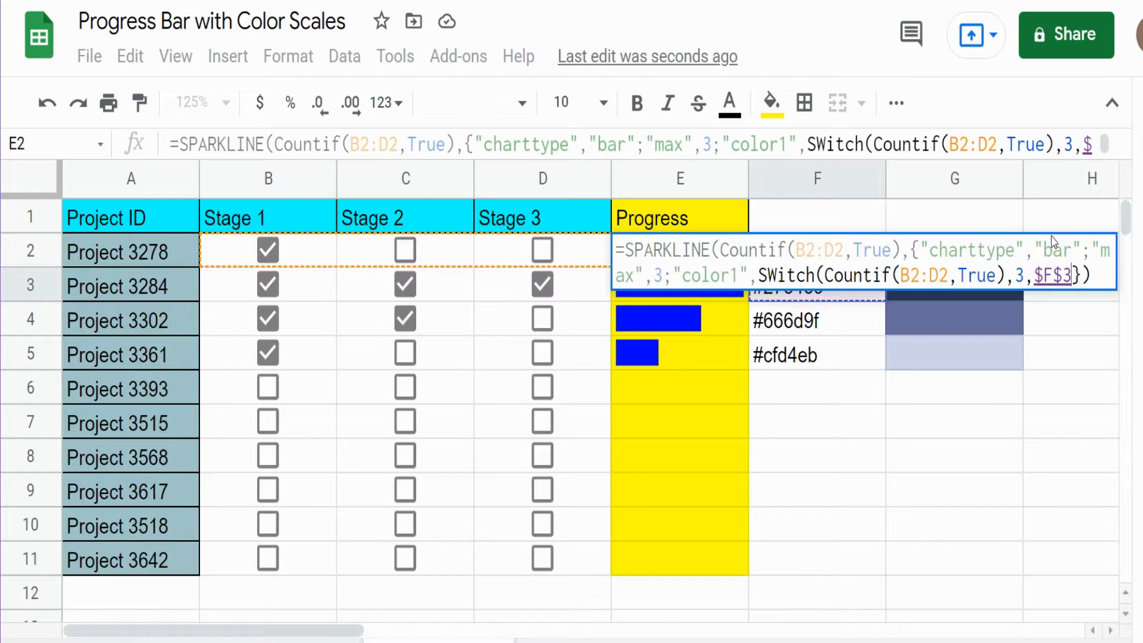
Map 2 checked stages to $F$4, and 1 stage plus the default to $F$5
type(",")
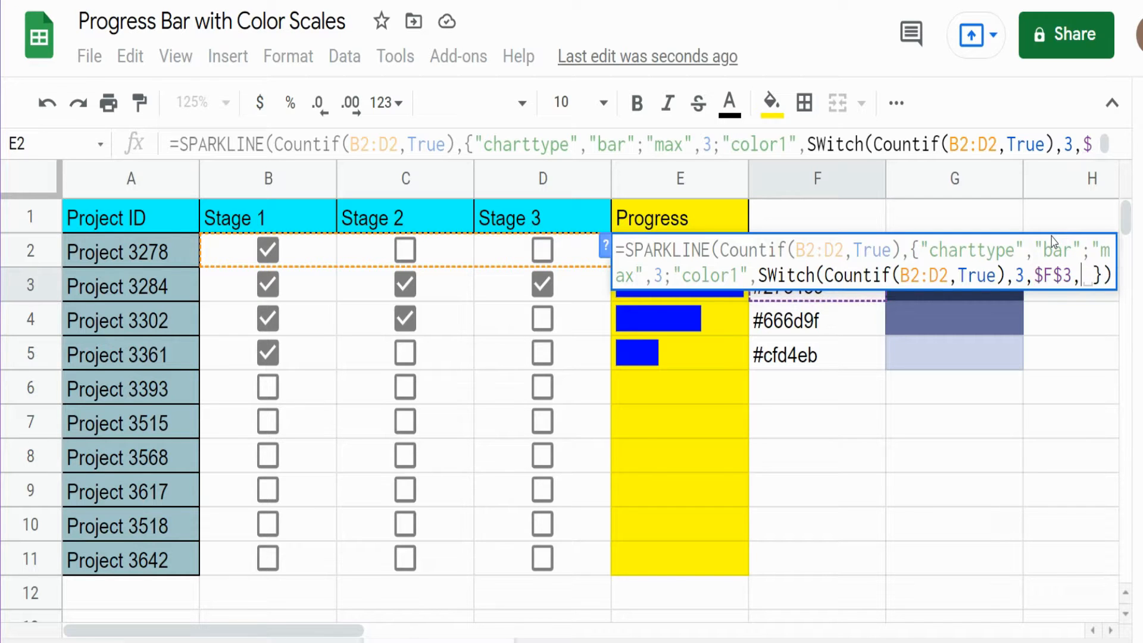
type("2,$F$4,")
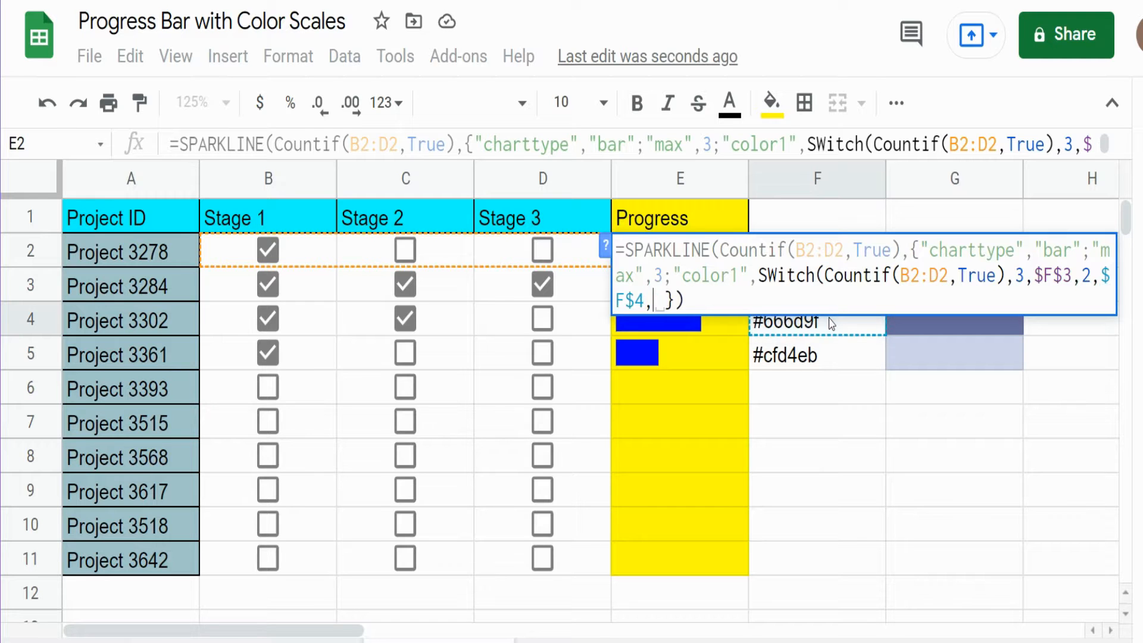
type("1})")
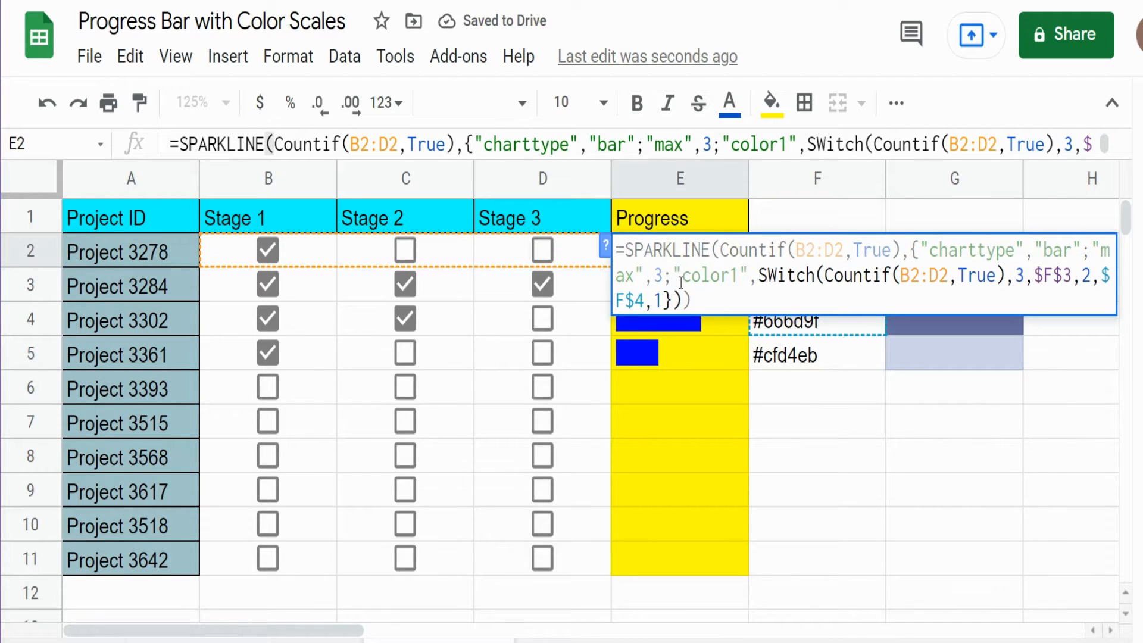
type(",f5")
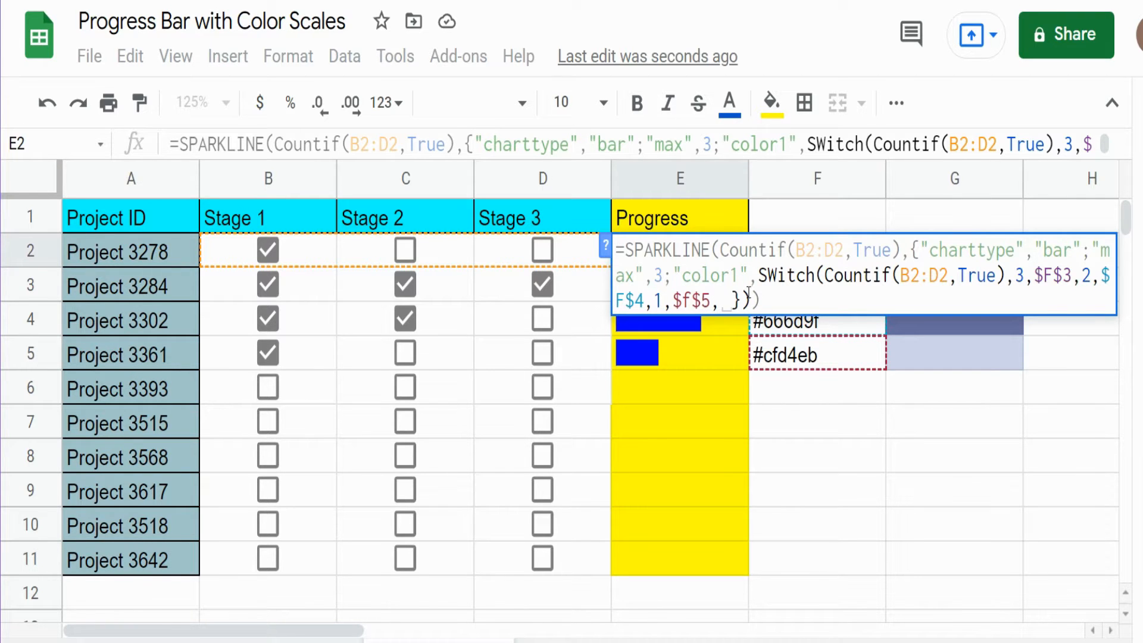
double_click(689, 301)
type("$f$5")
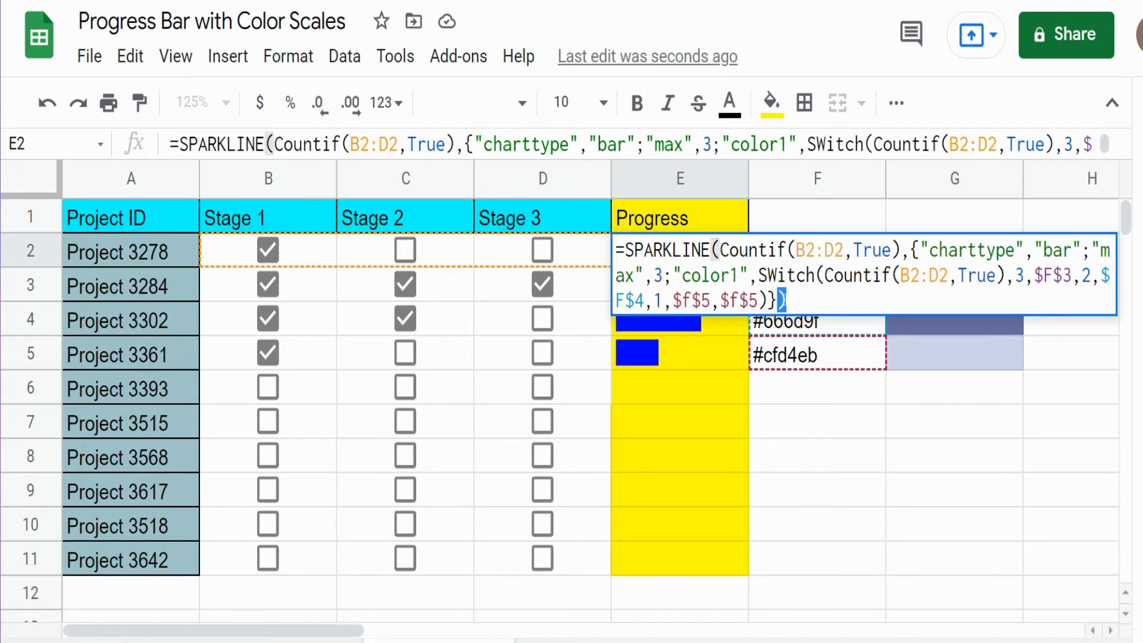
Commit the colour-switching formula and test bar colours by toggling stages for Projects 3361 and 3515
left_click(637, 102)
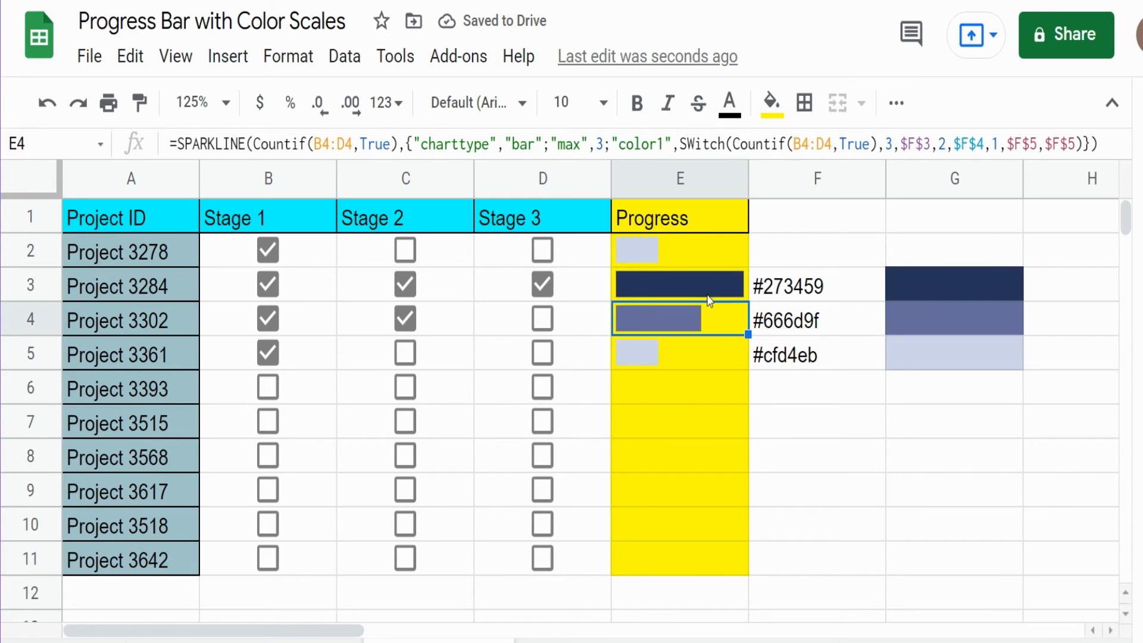
left_click(405, 352)
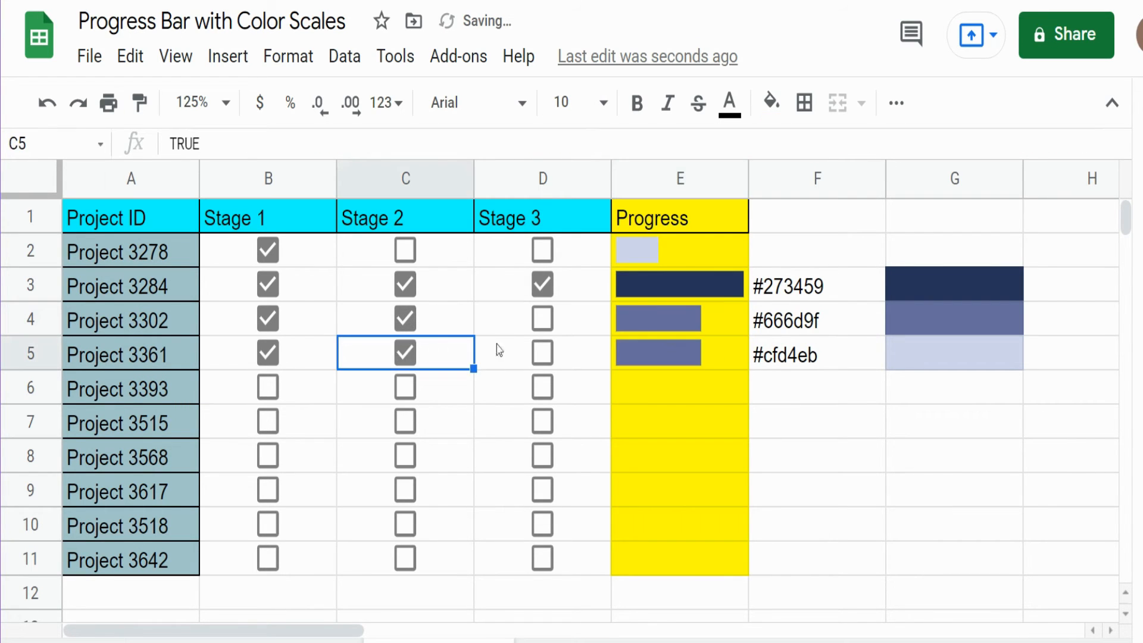
left_click(543, 353)
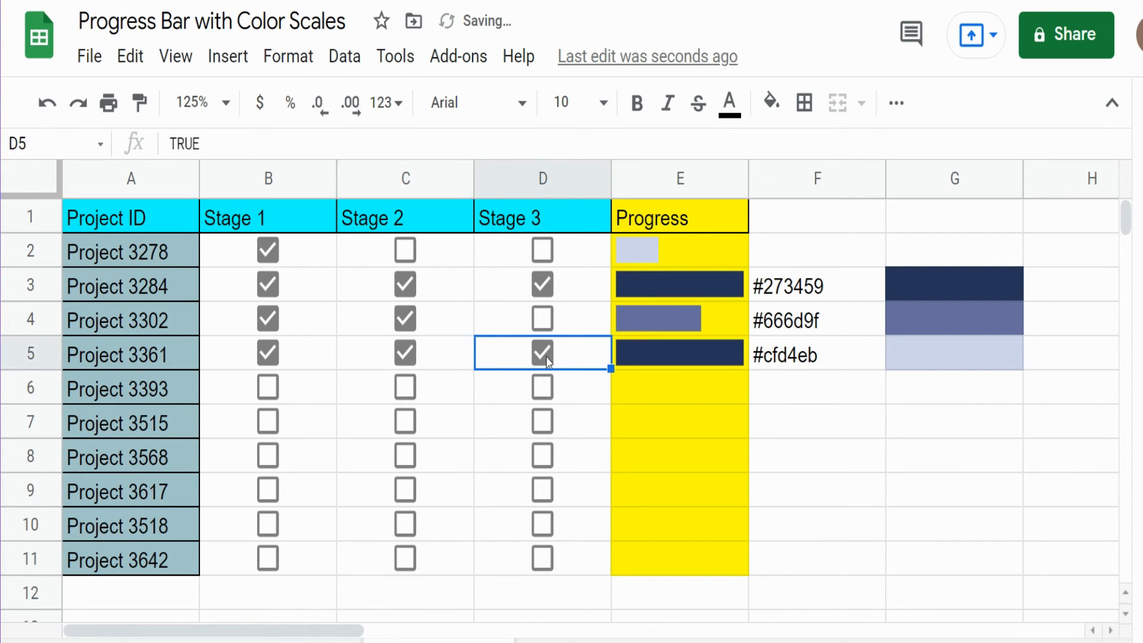
left_click(542, 351)
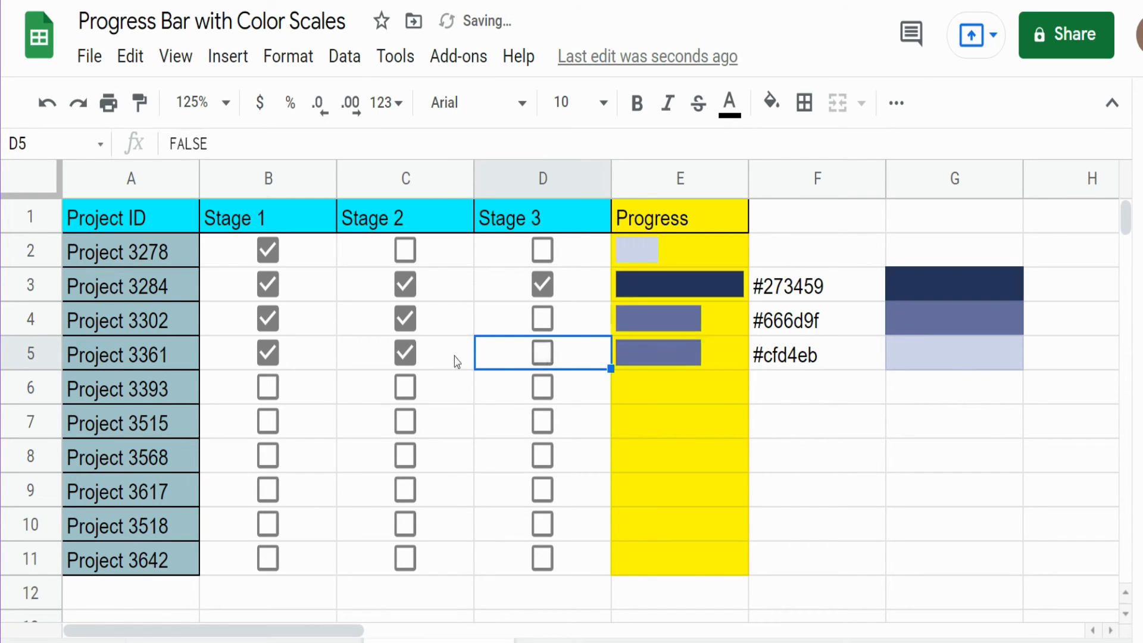
left_click(406, 353)
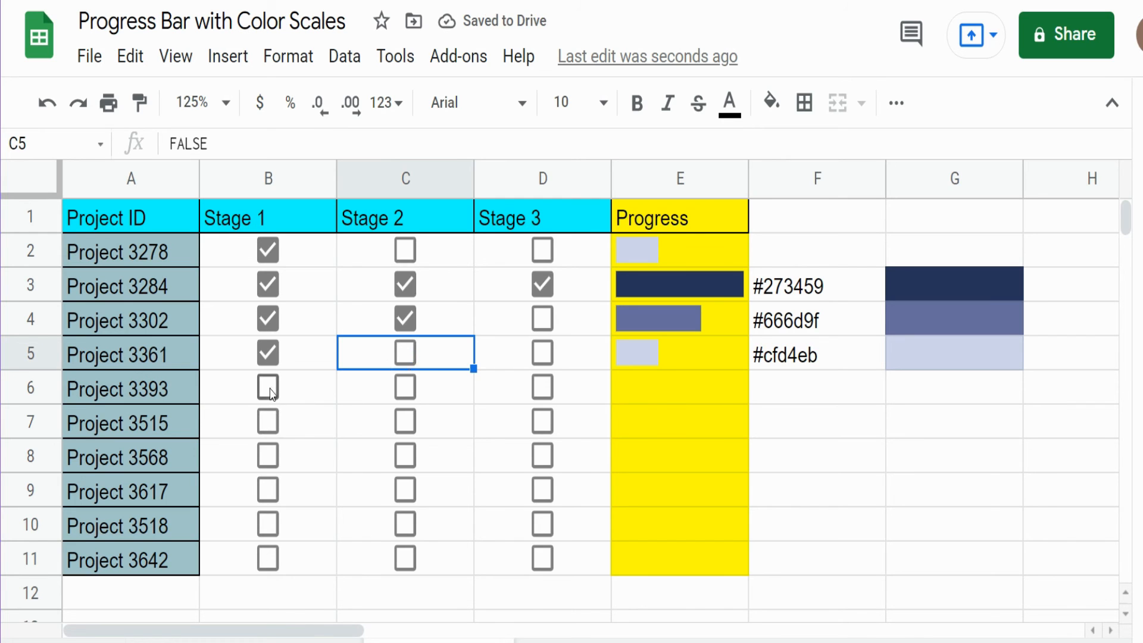
left_click(405, 422)
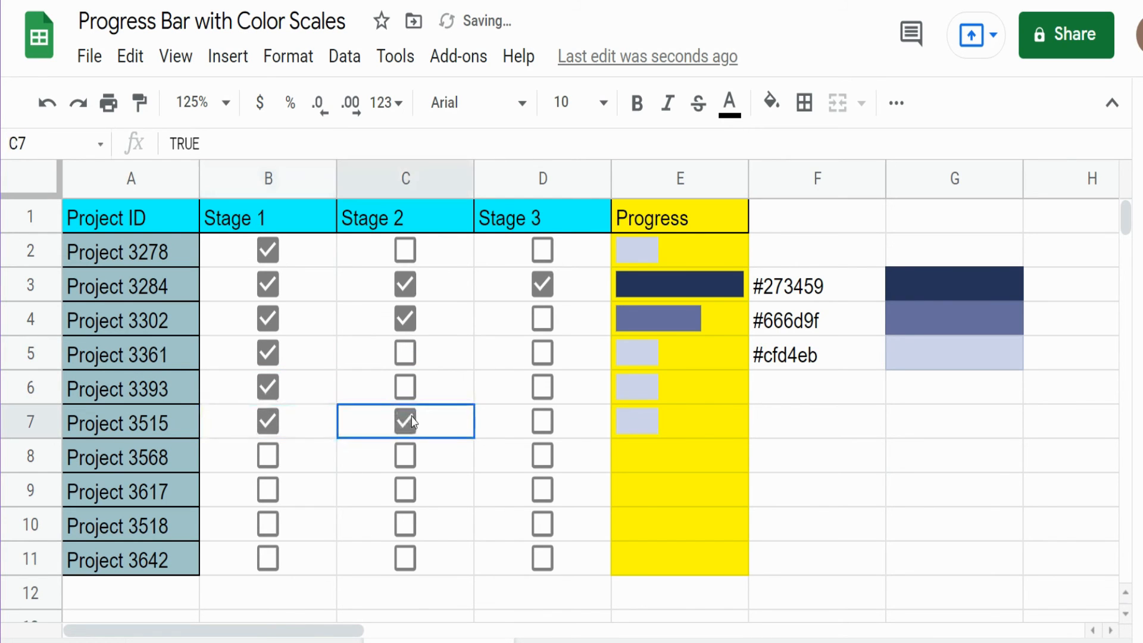